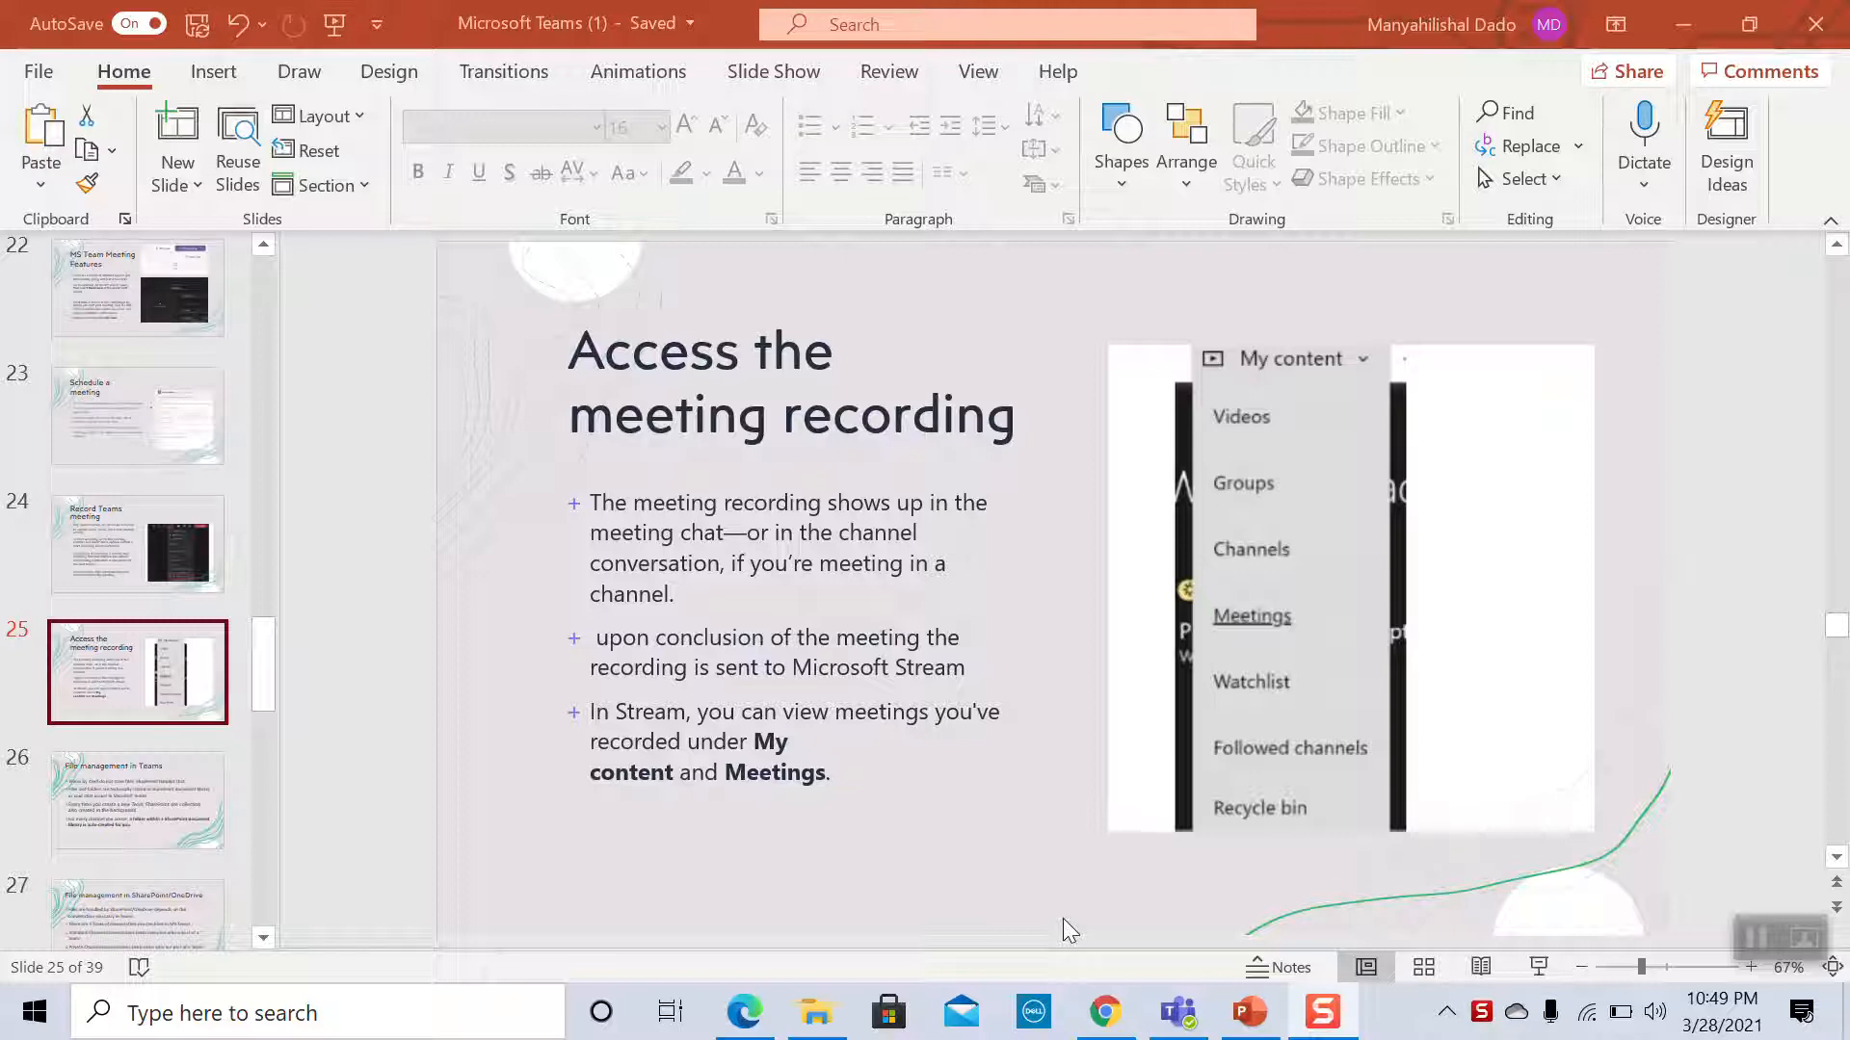
mouse_move(160, 534)
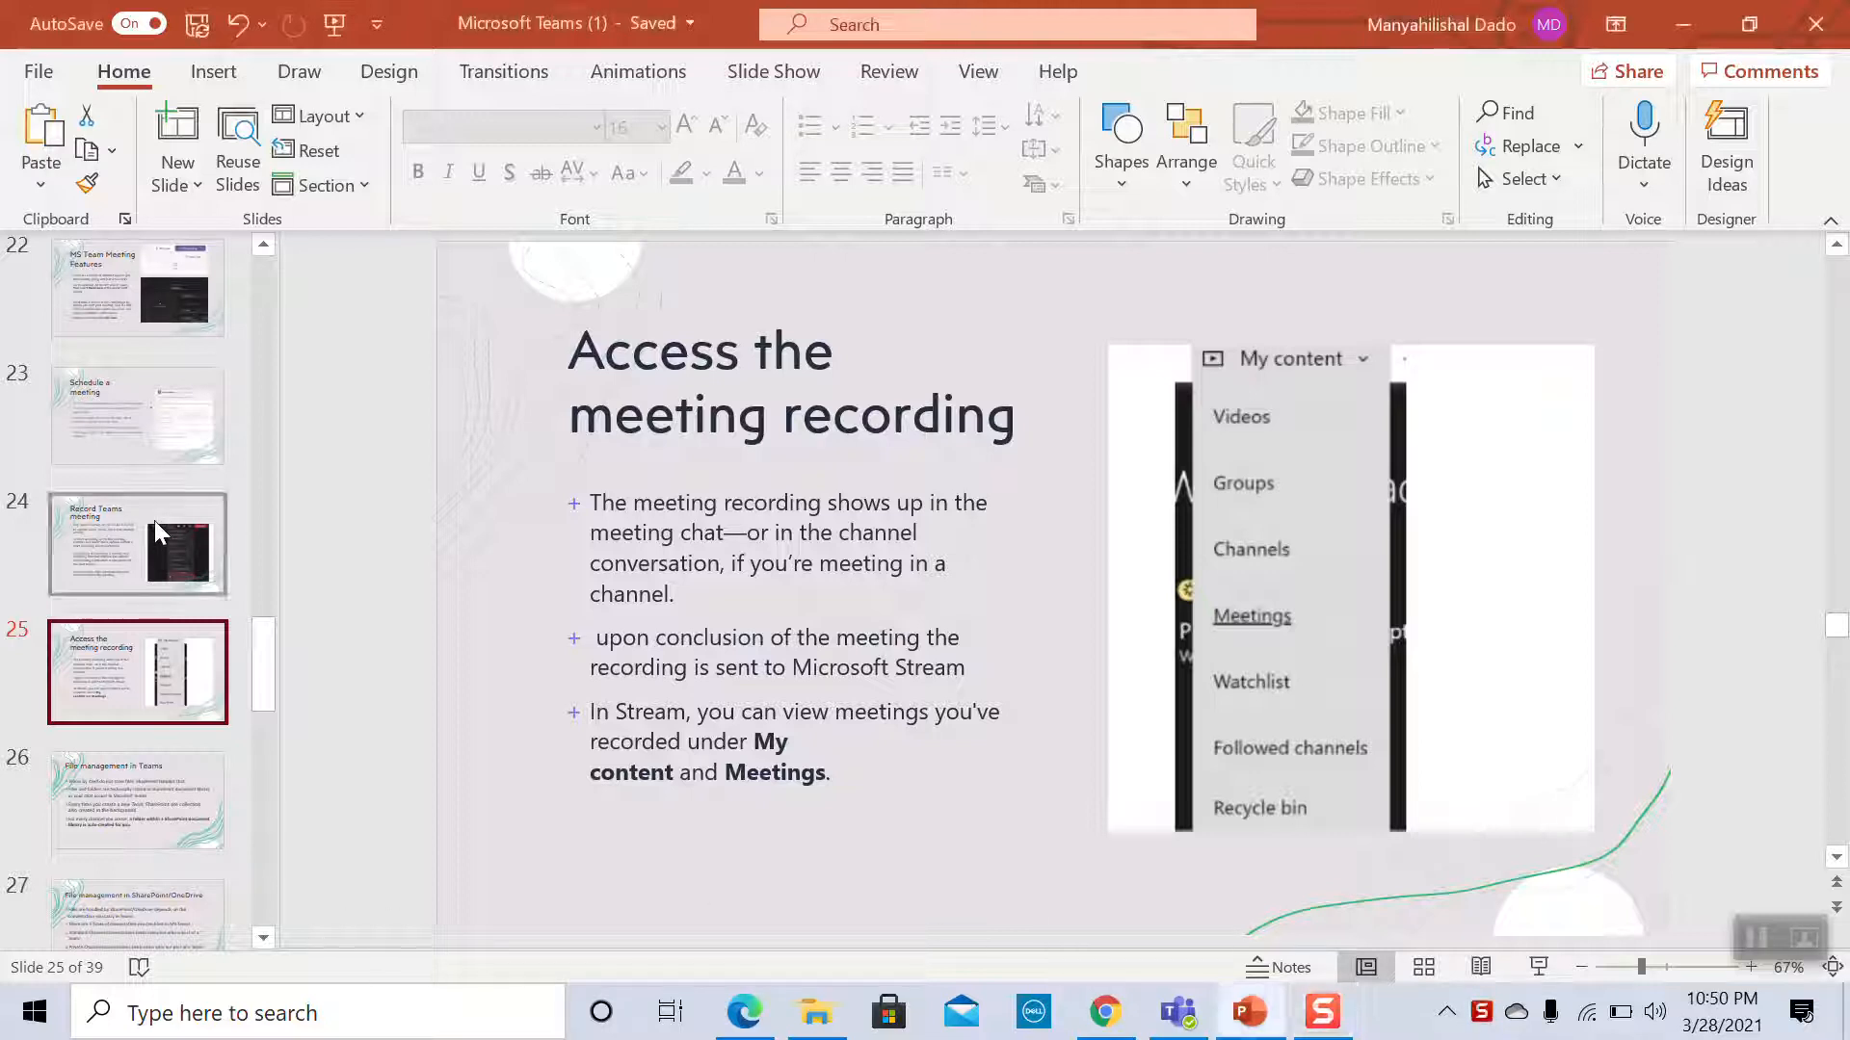
mouse_move(202, 670)
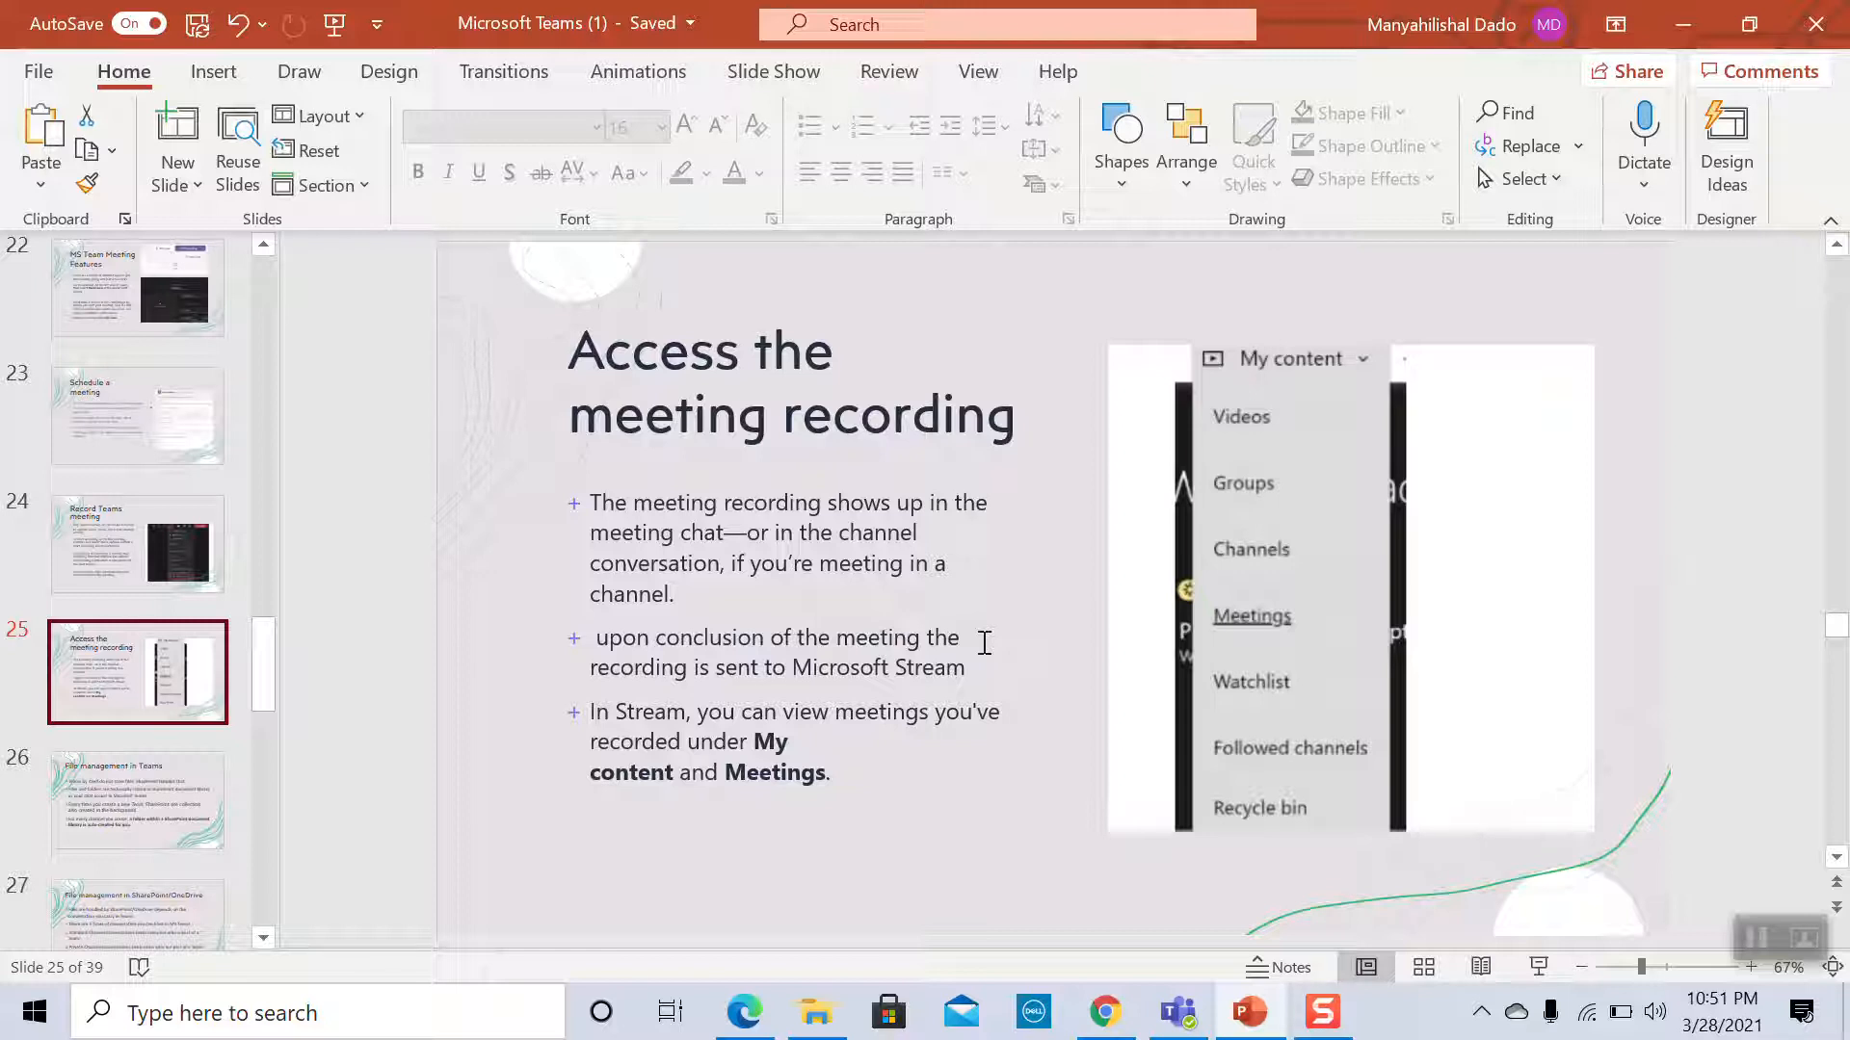
mouse_move(929, 724)
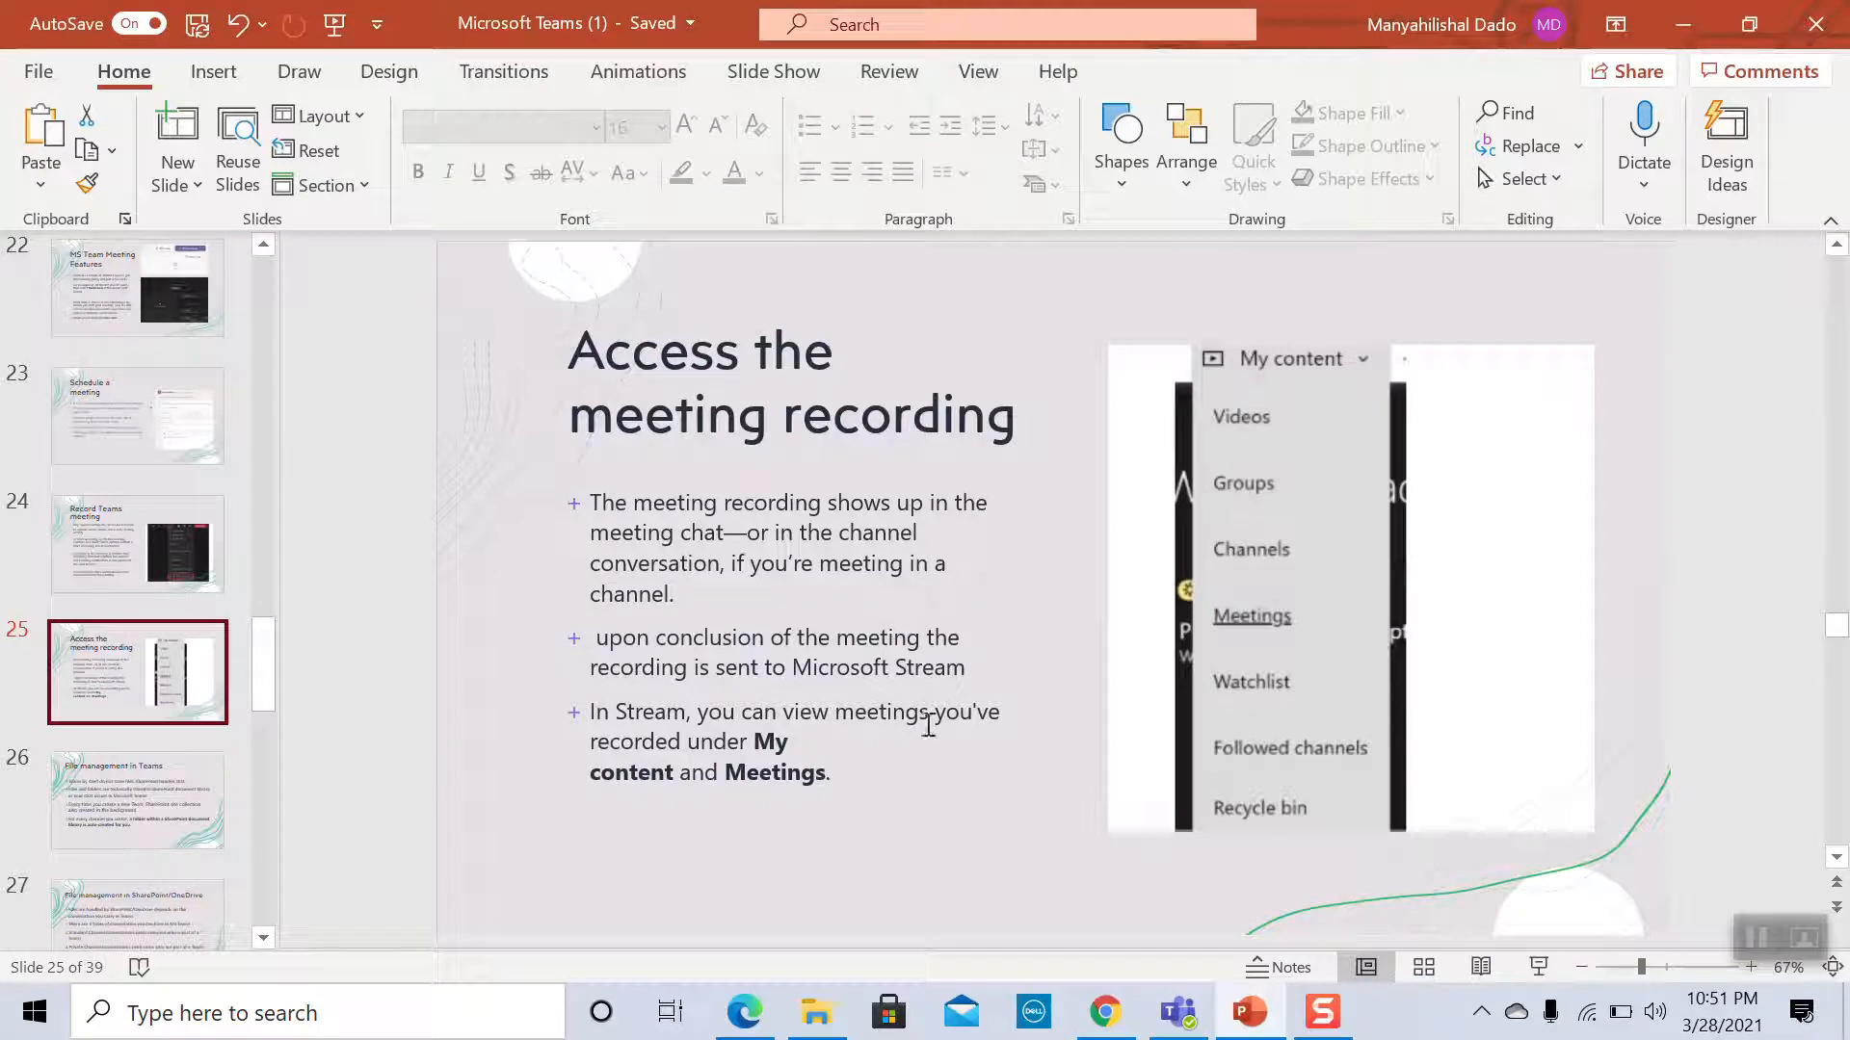
mouse_move(797, 684)
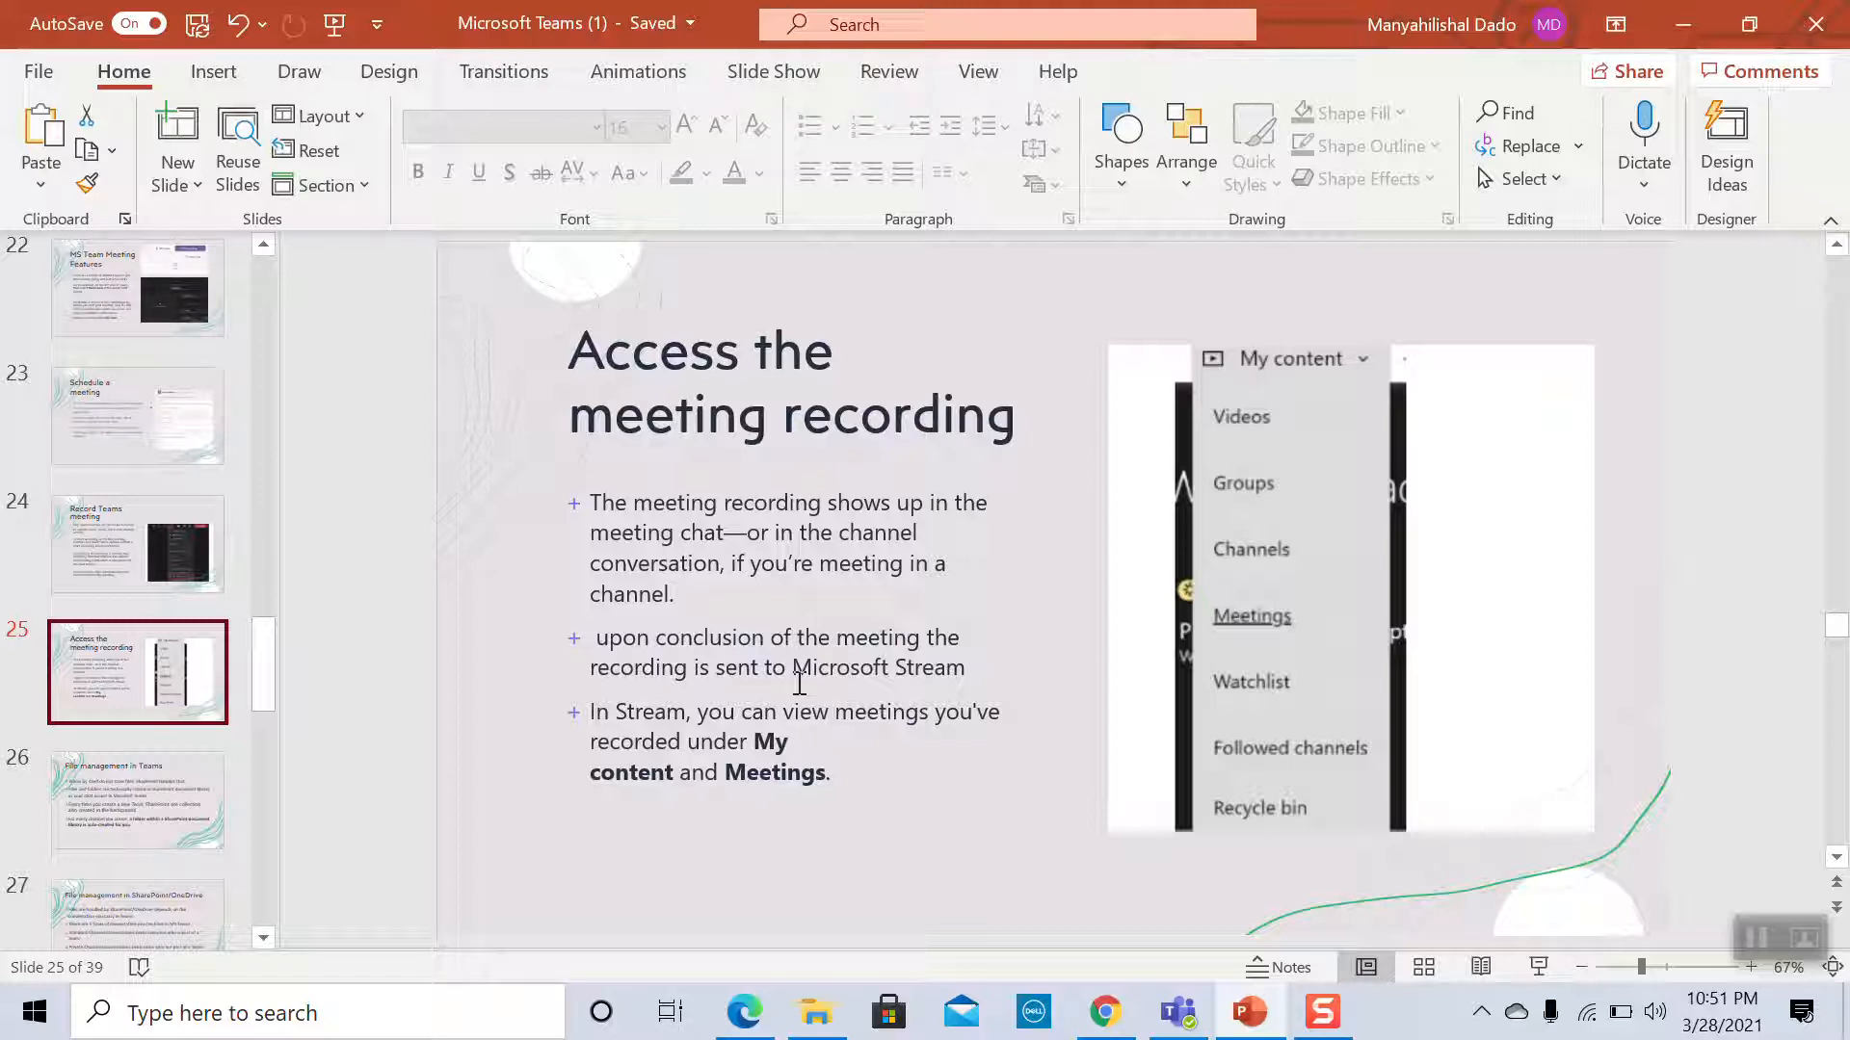
mouse_move(948, 607)
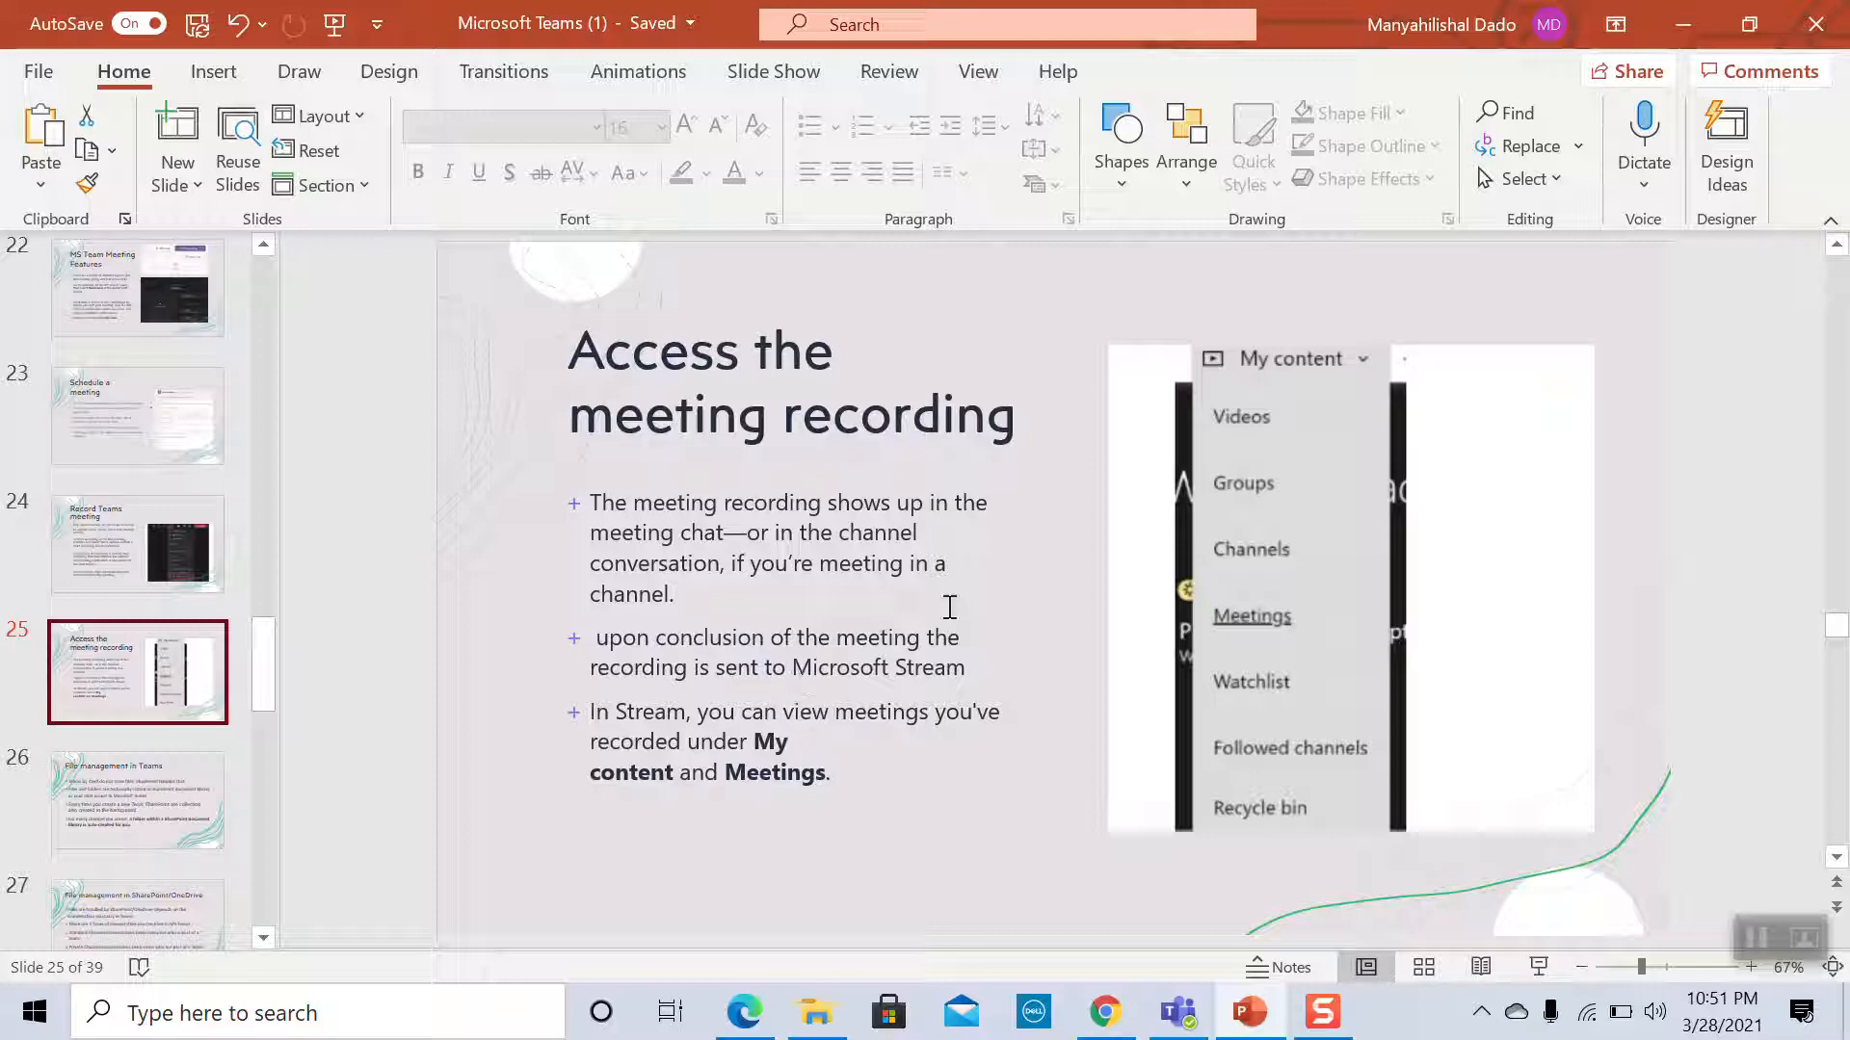
mouse_move(978, 707)
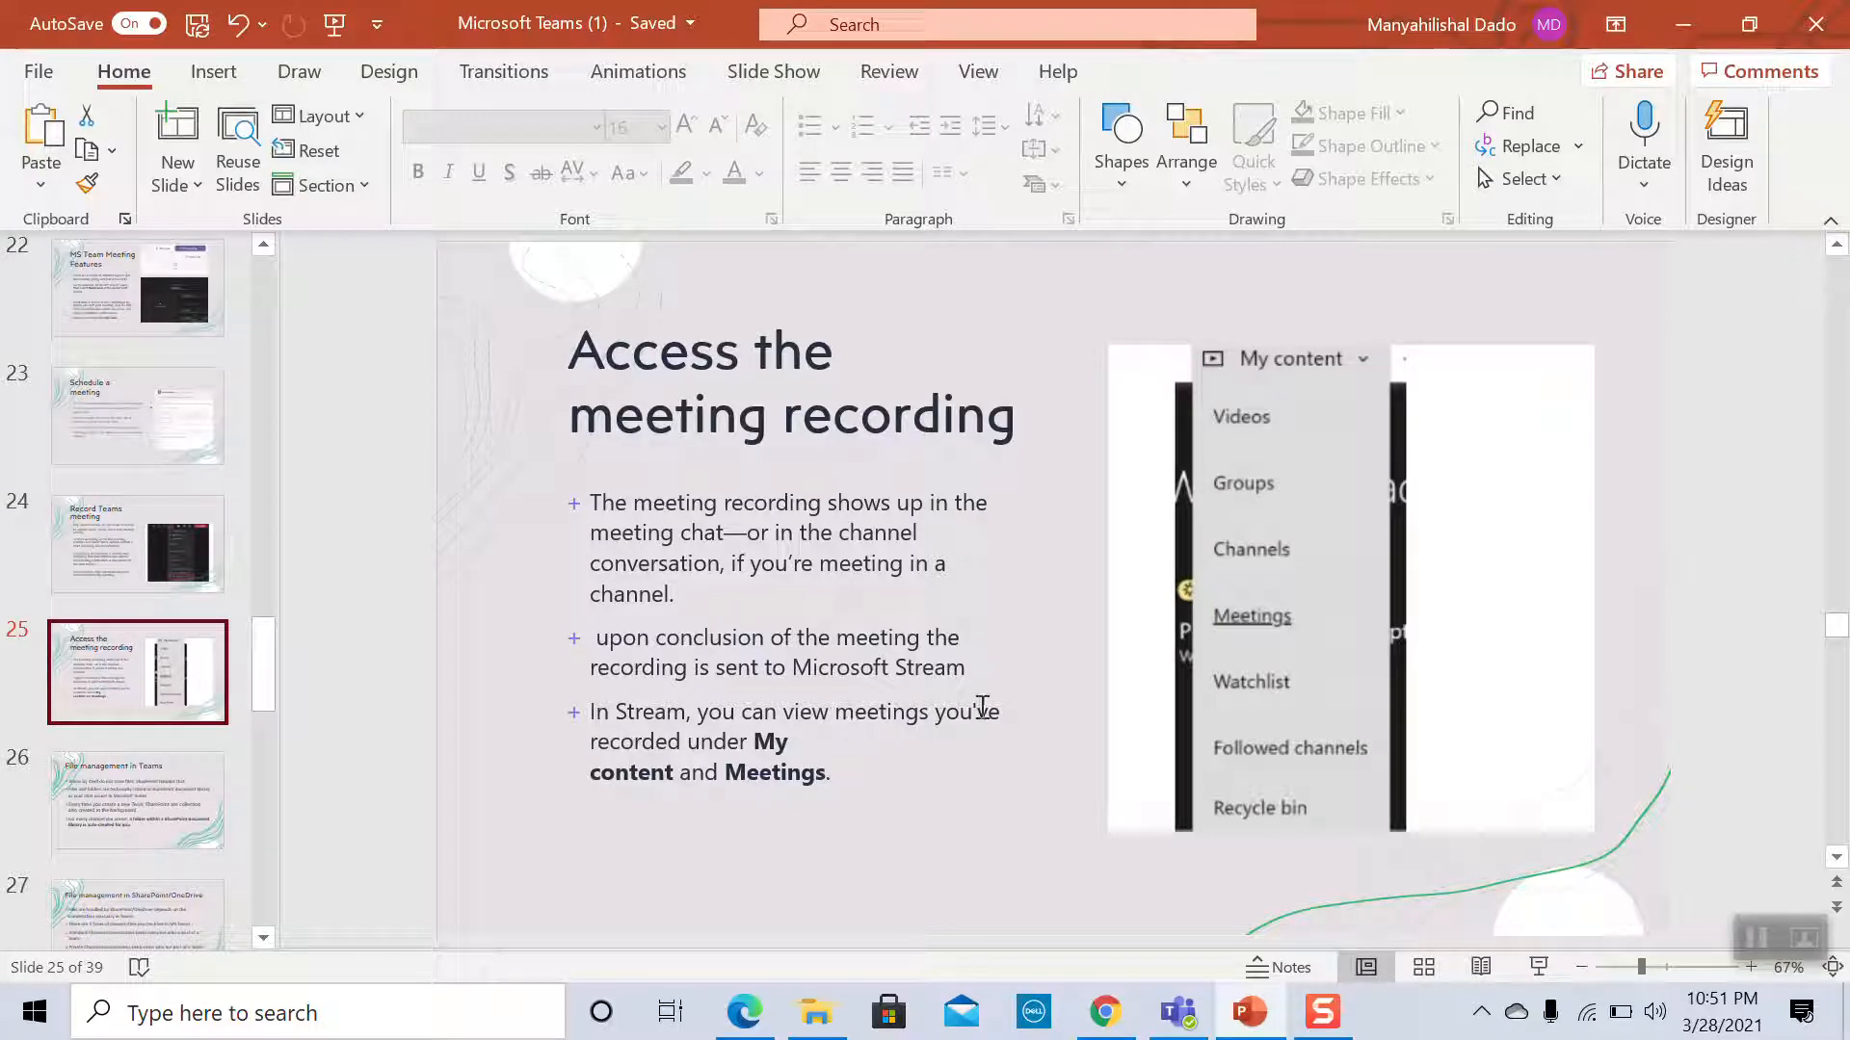
Switch to the browser on the New Year Event Project site contents and bring up the Microsoft 365 app launcher
left_click(743, 1011)
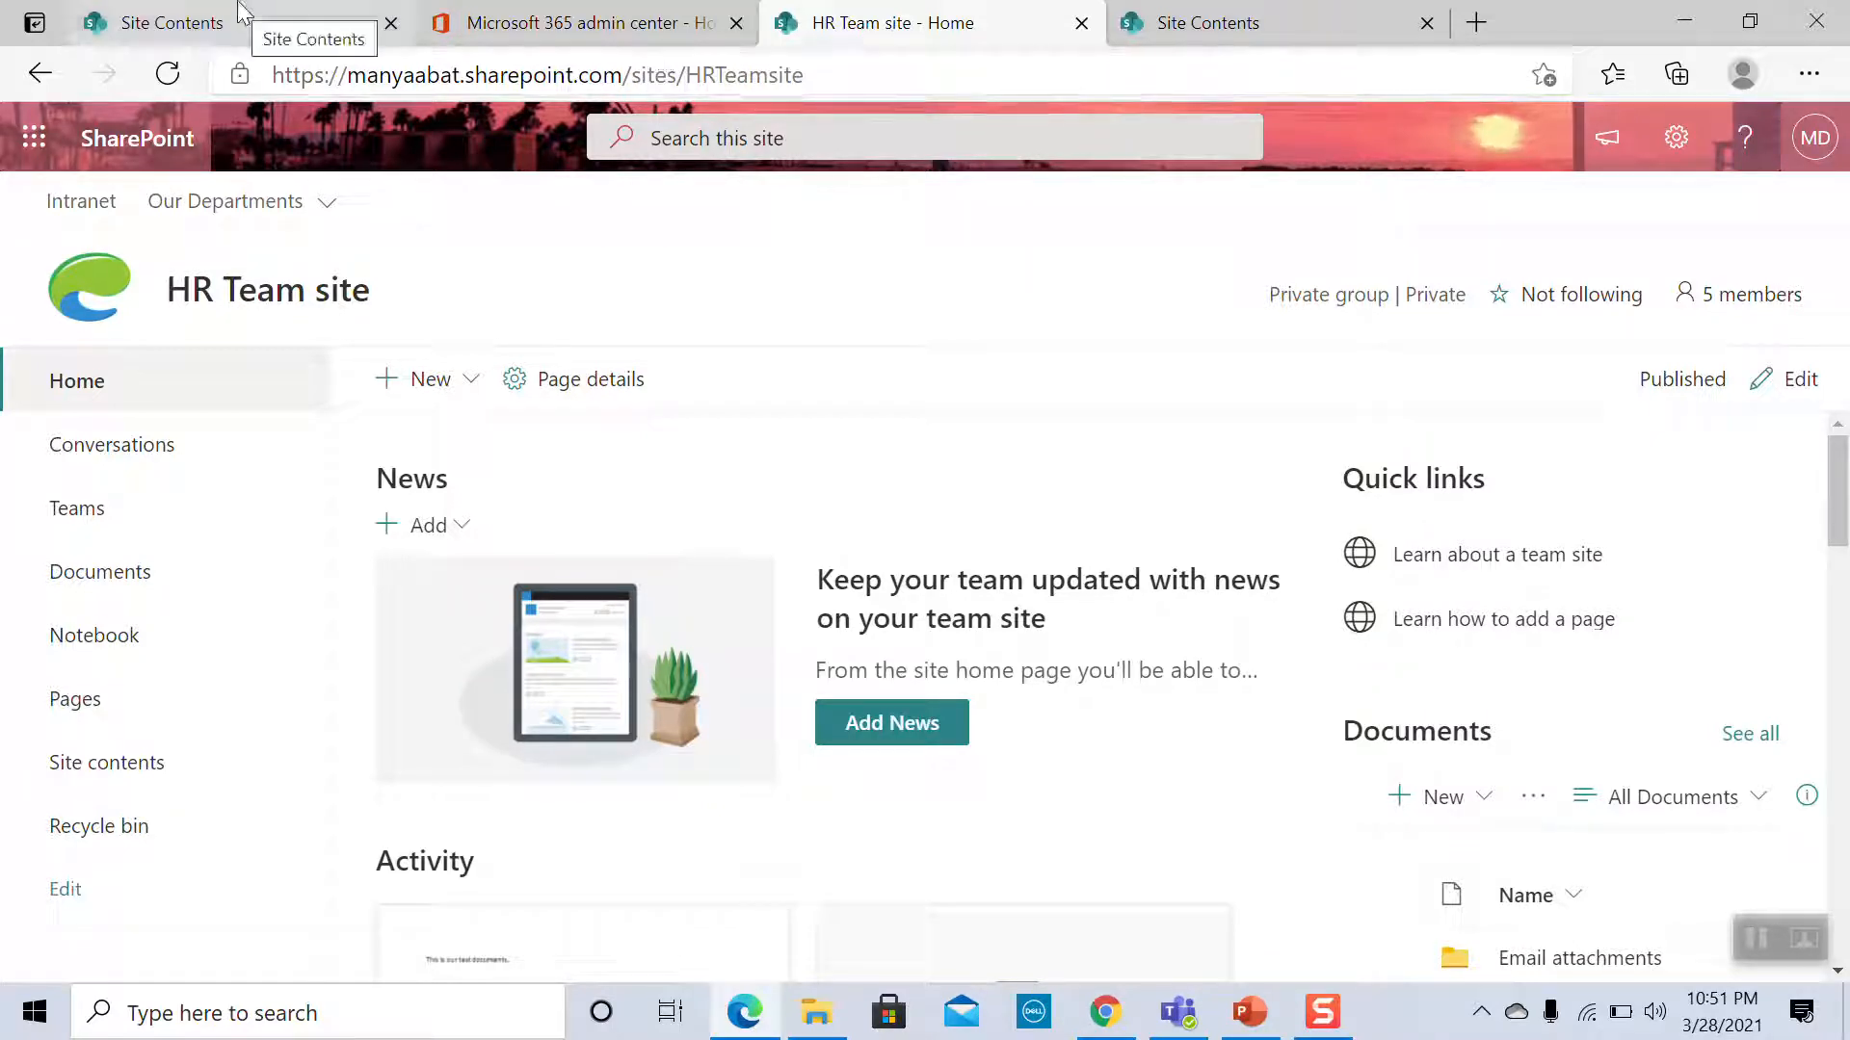
left_click(171, 23)
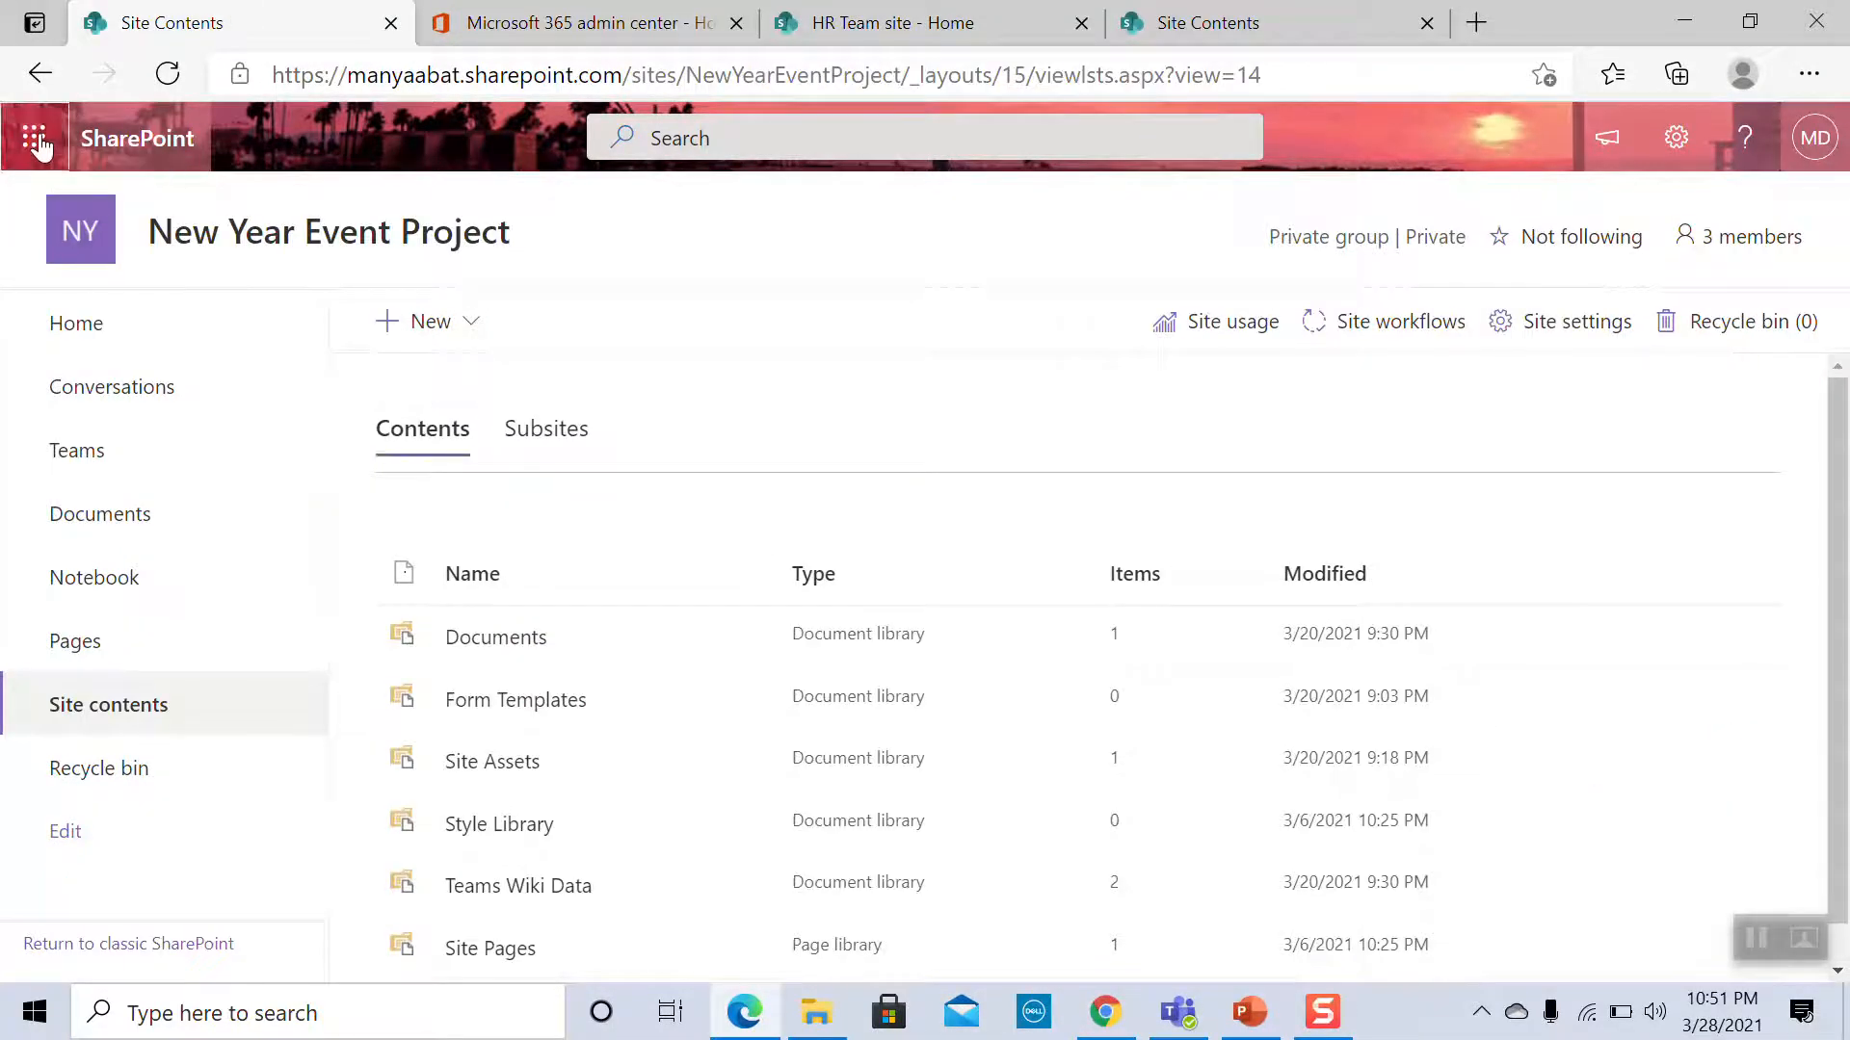
left_click(35, 138)
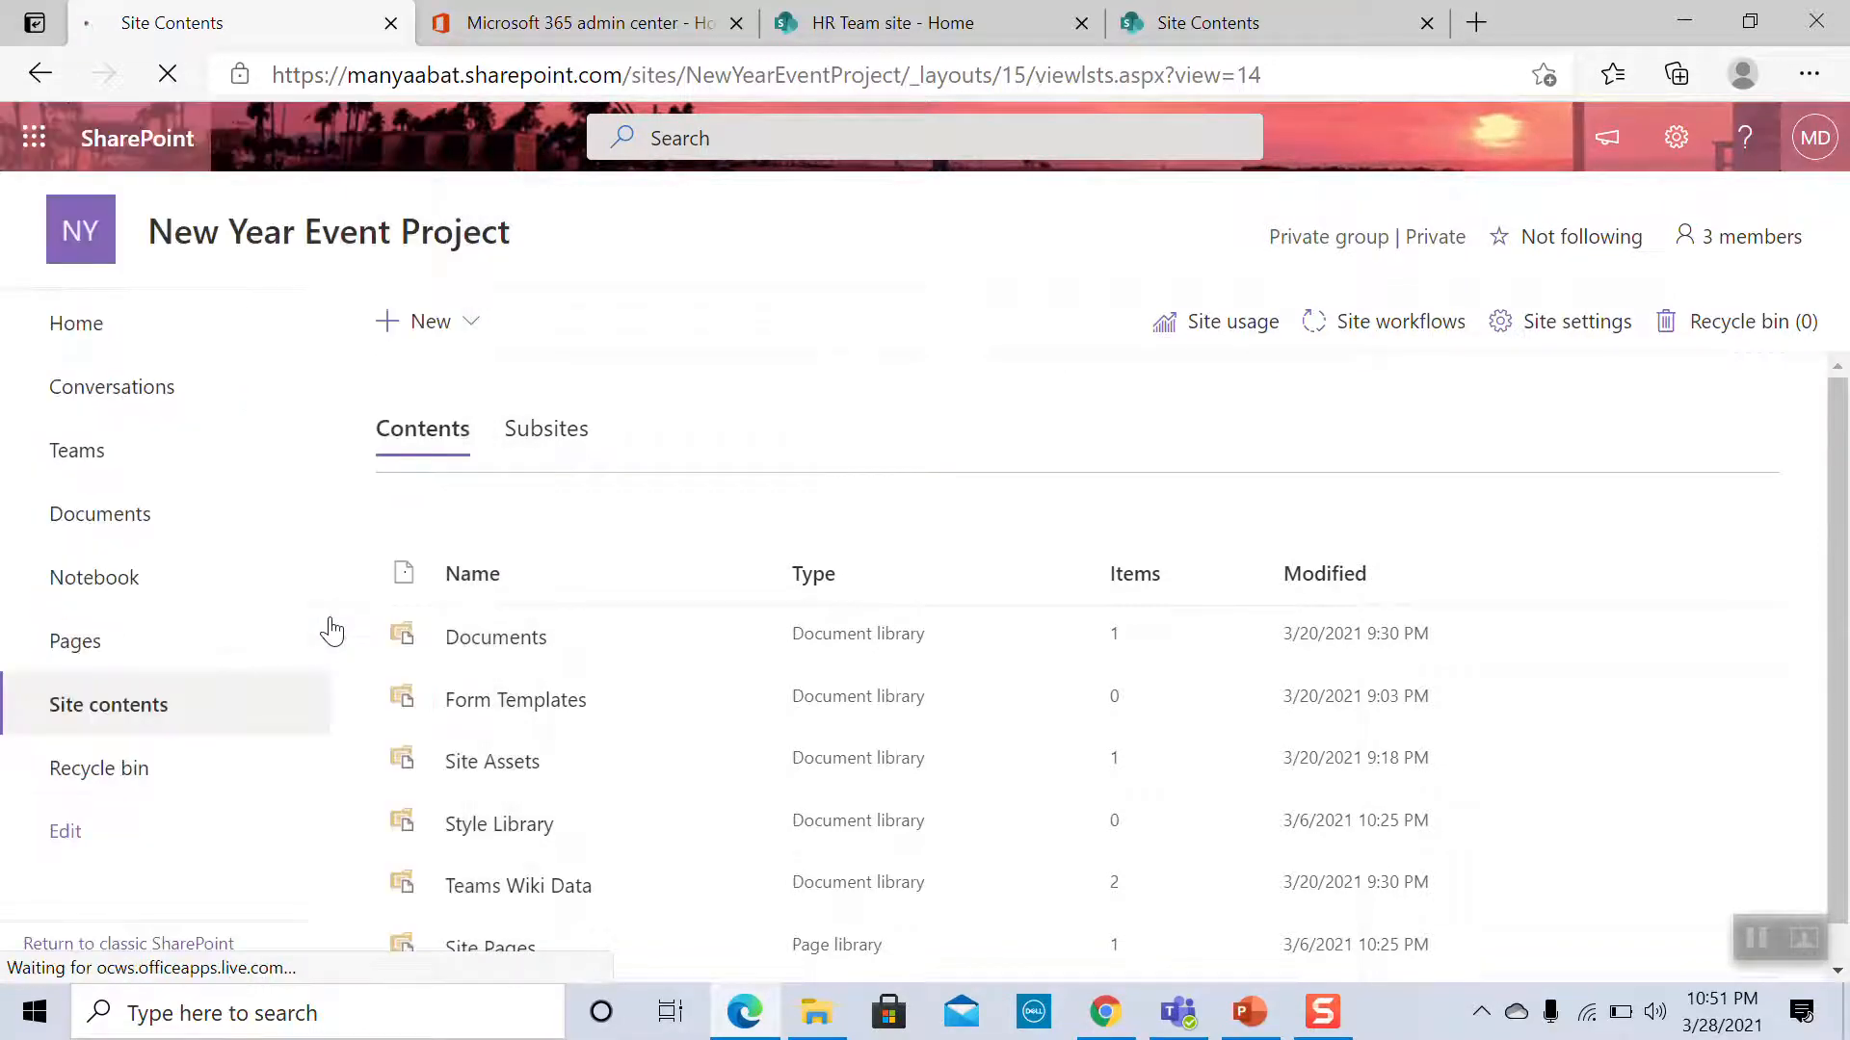
Launch Stream and navigate to My content > Meetings to list the recorded meetings
left_click(235, 24)
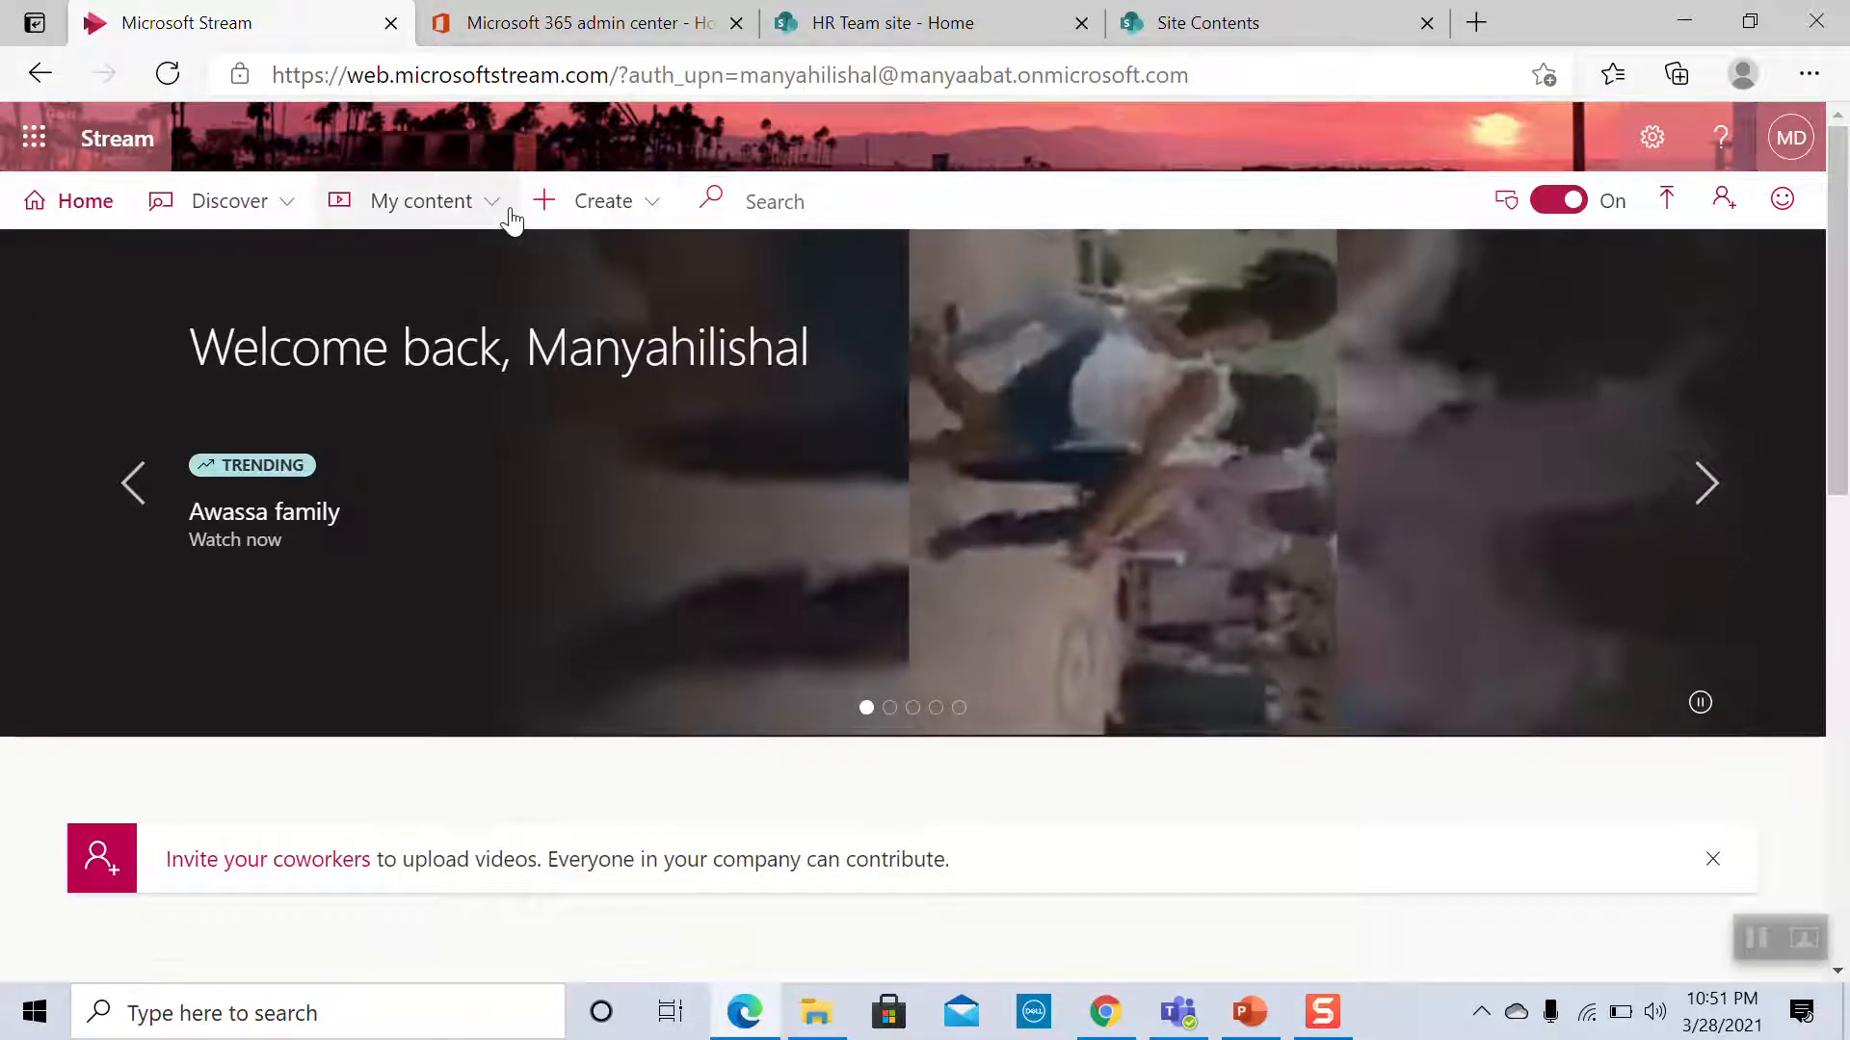
left_click(422, 200)
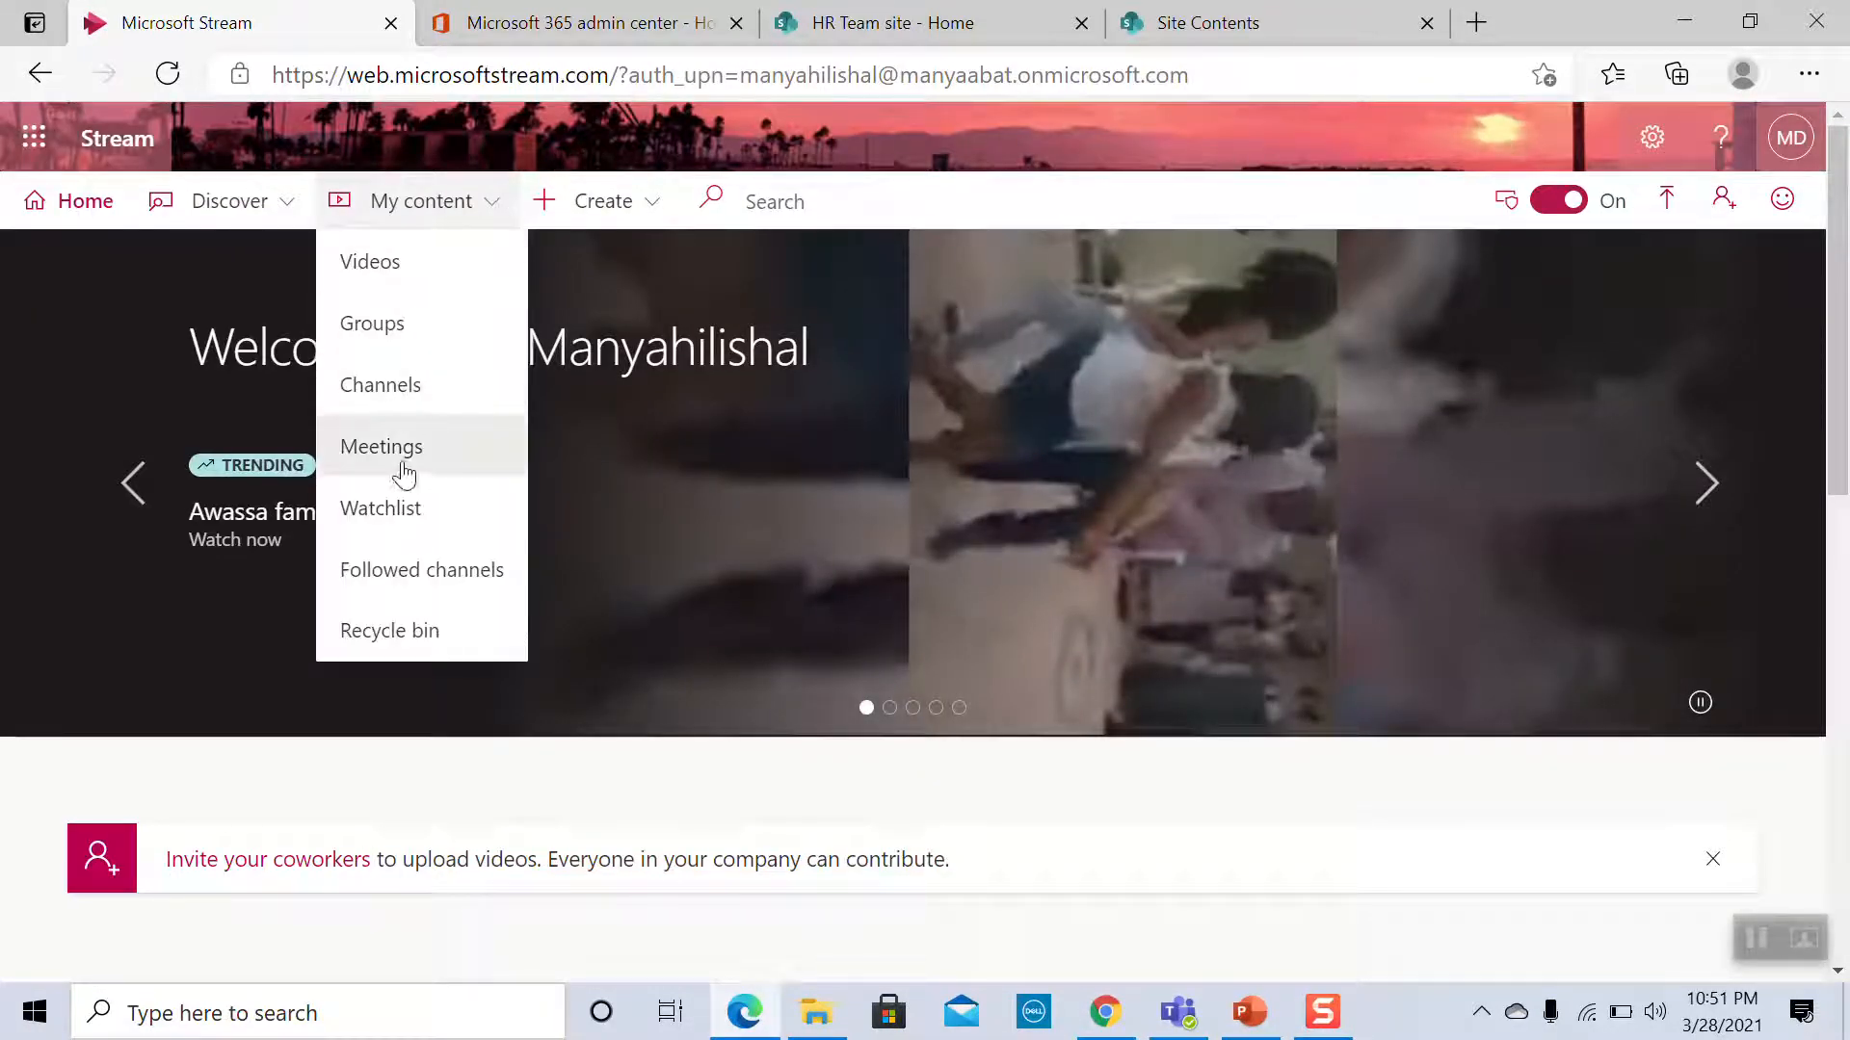
left_click(381, 445)
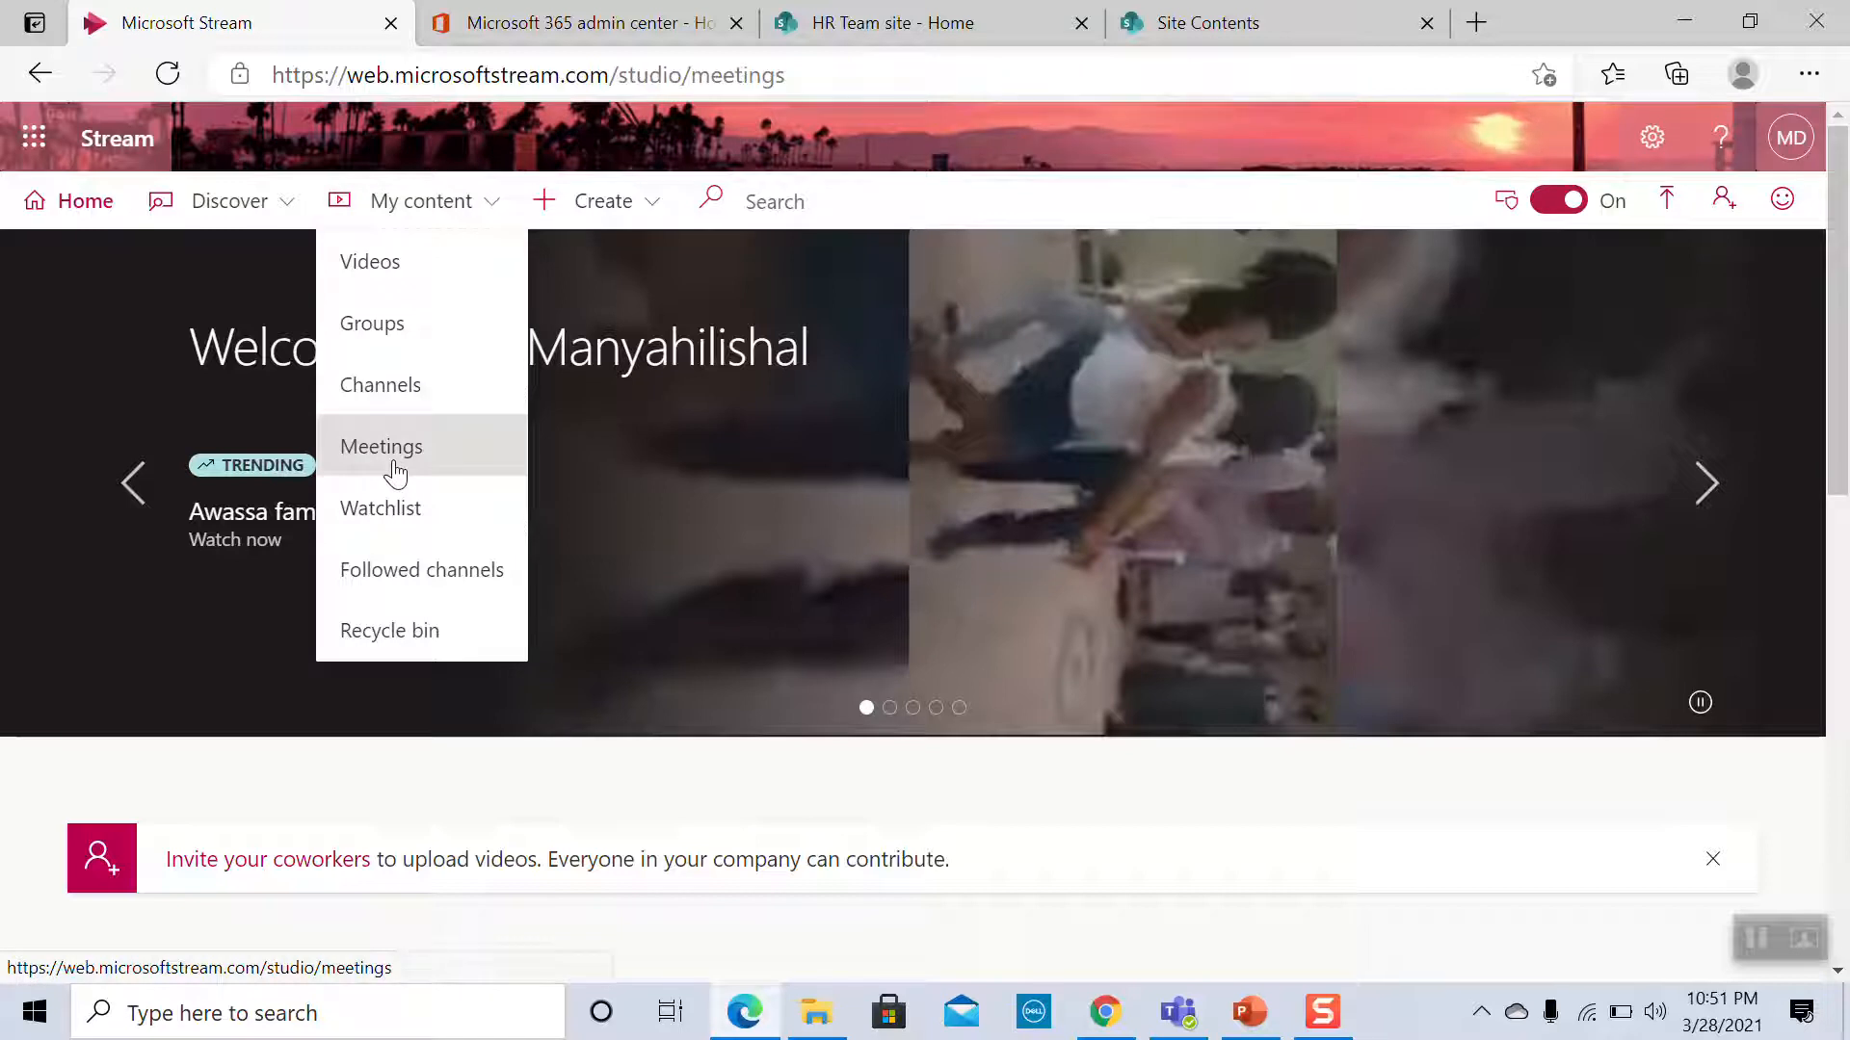
left_click(381, 445)
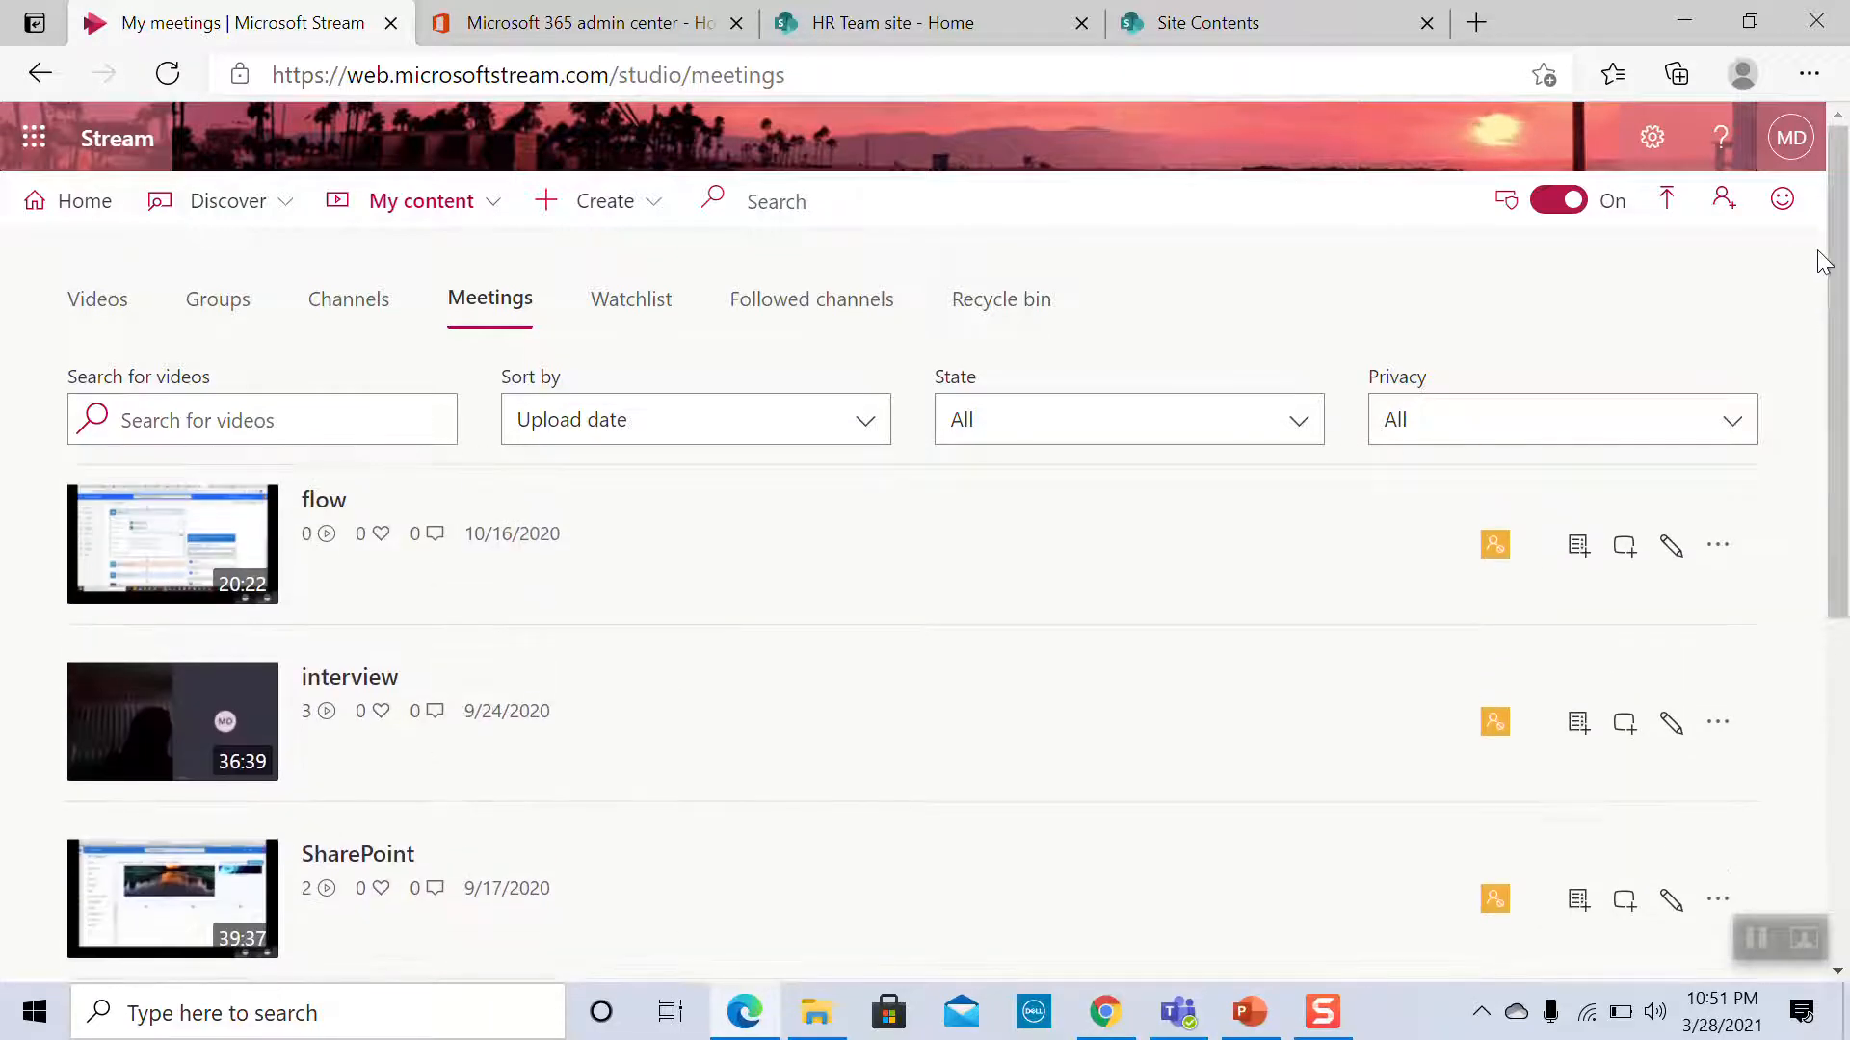
mouse_move(851, 777)
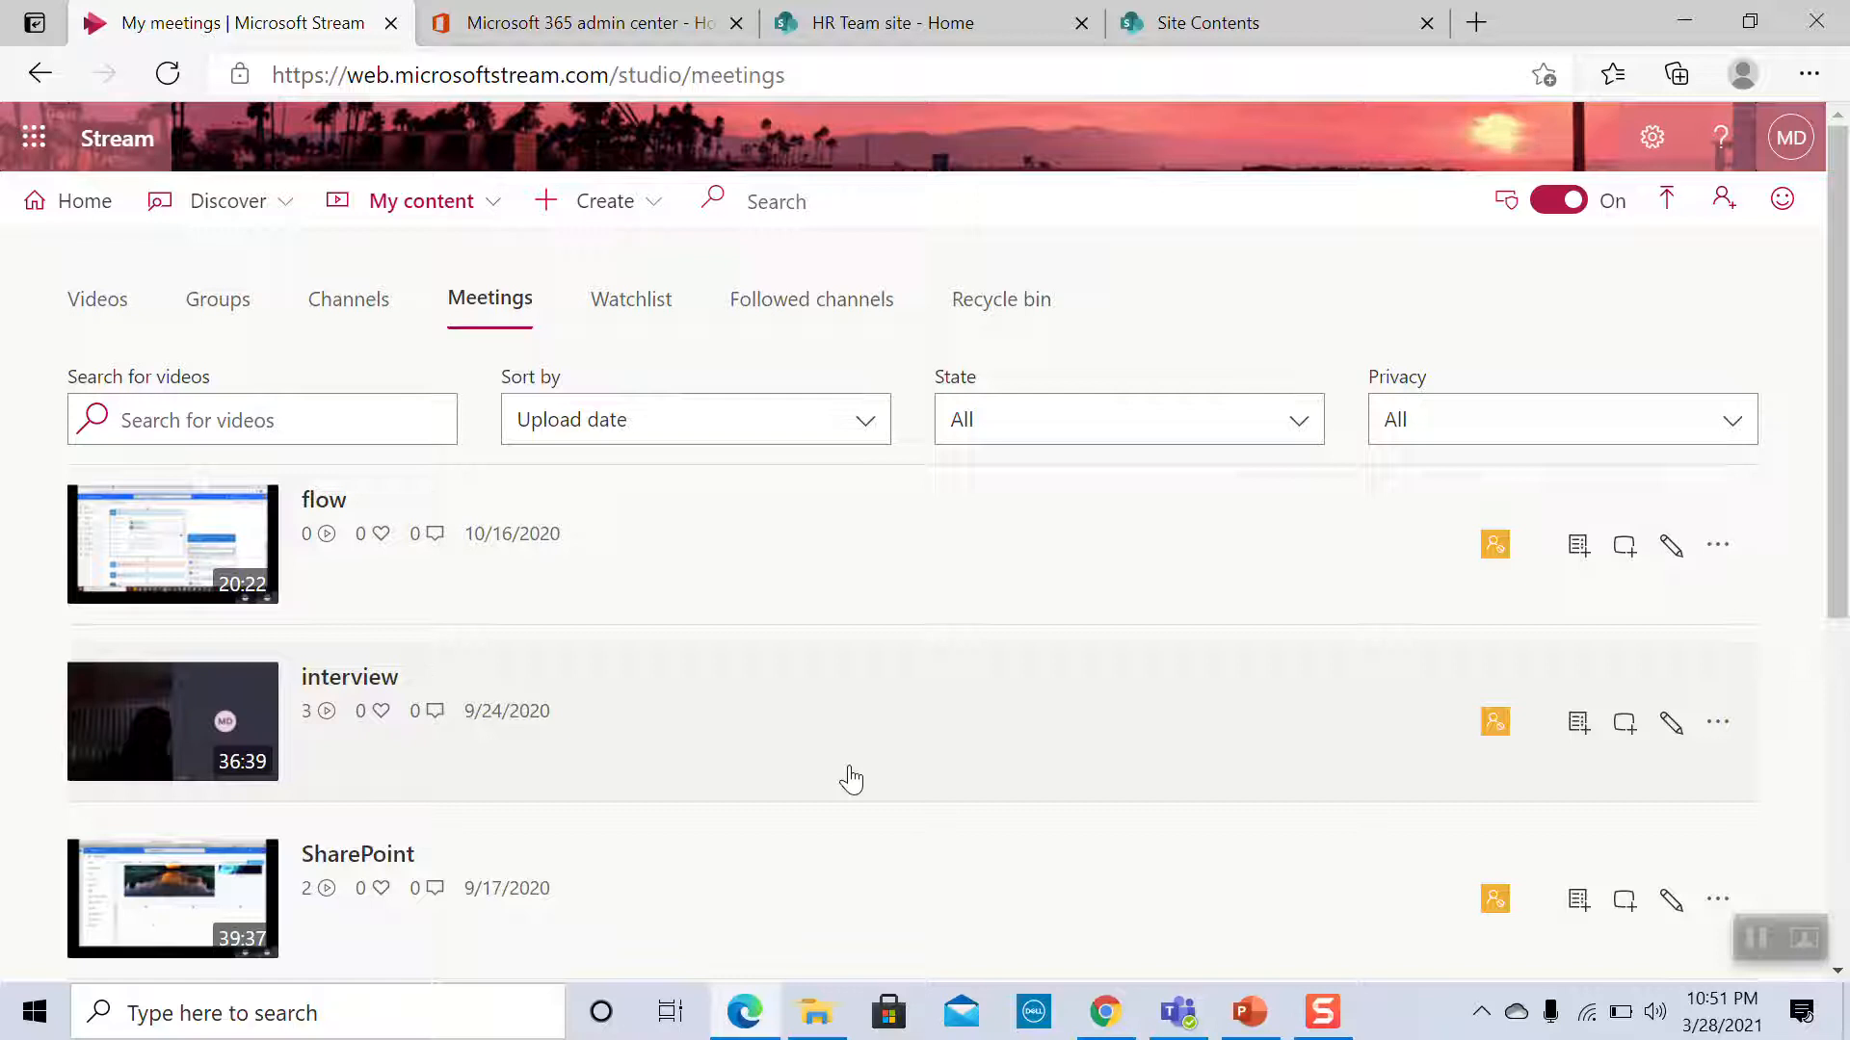
mouse_move(866, 559)
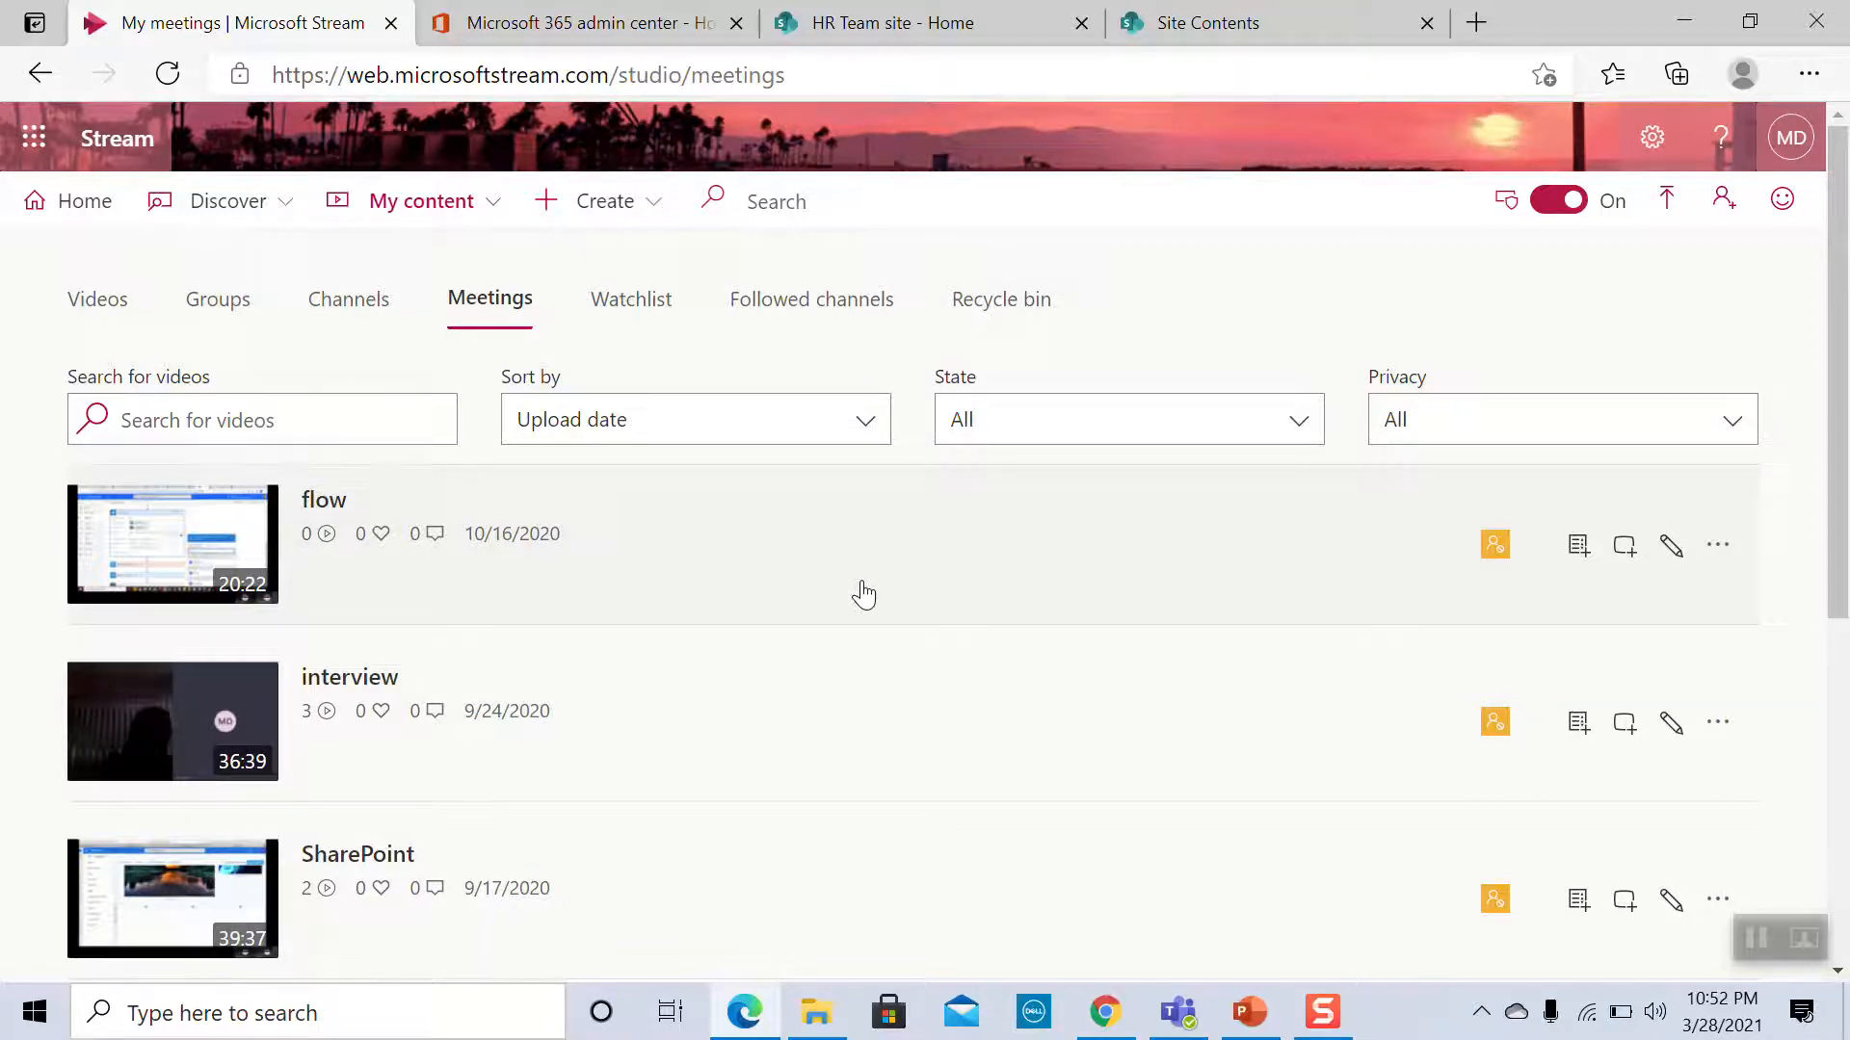
mouse_move(1425, 647)
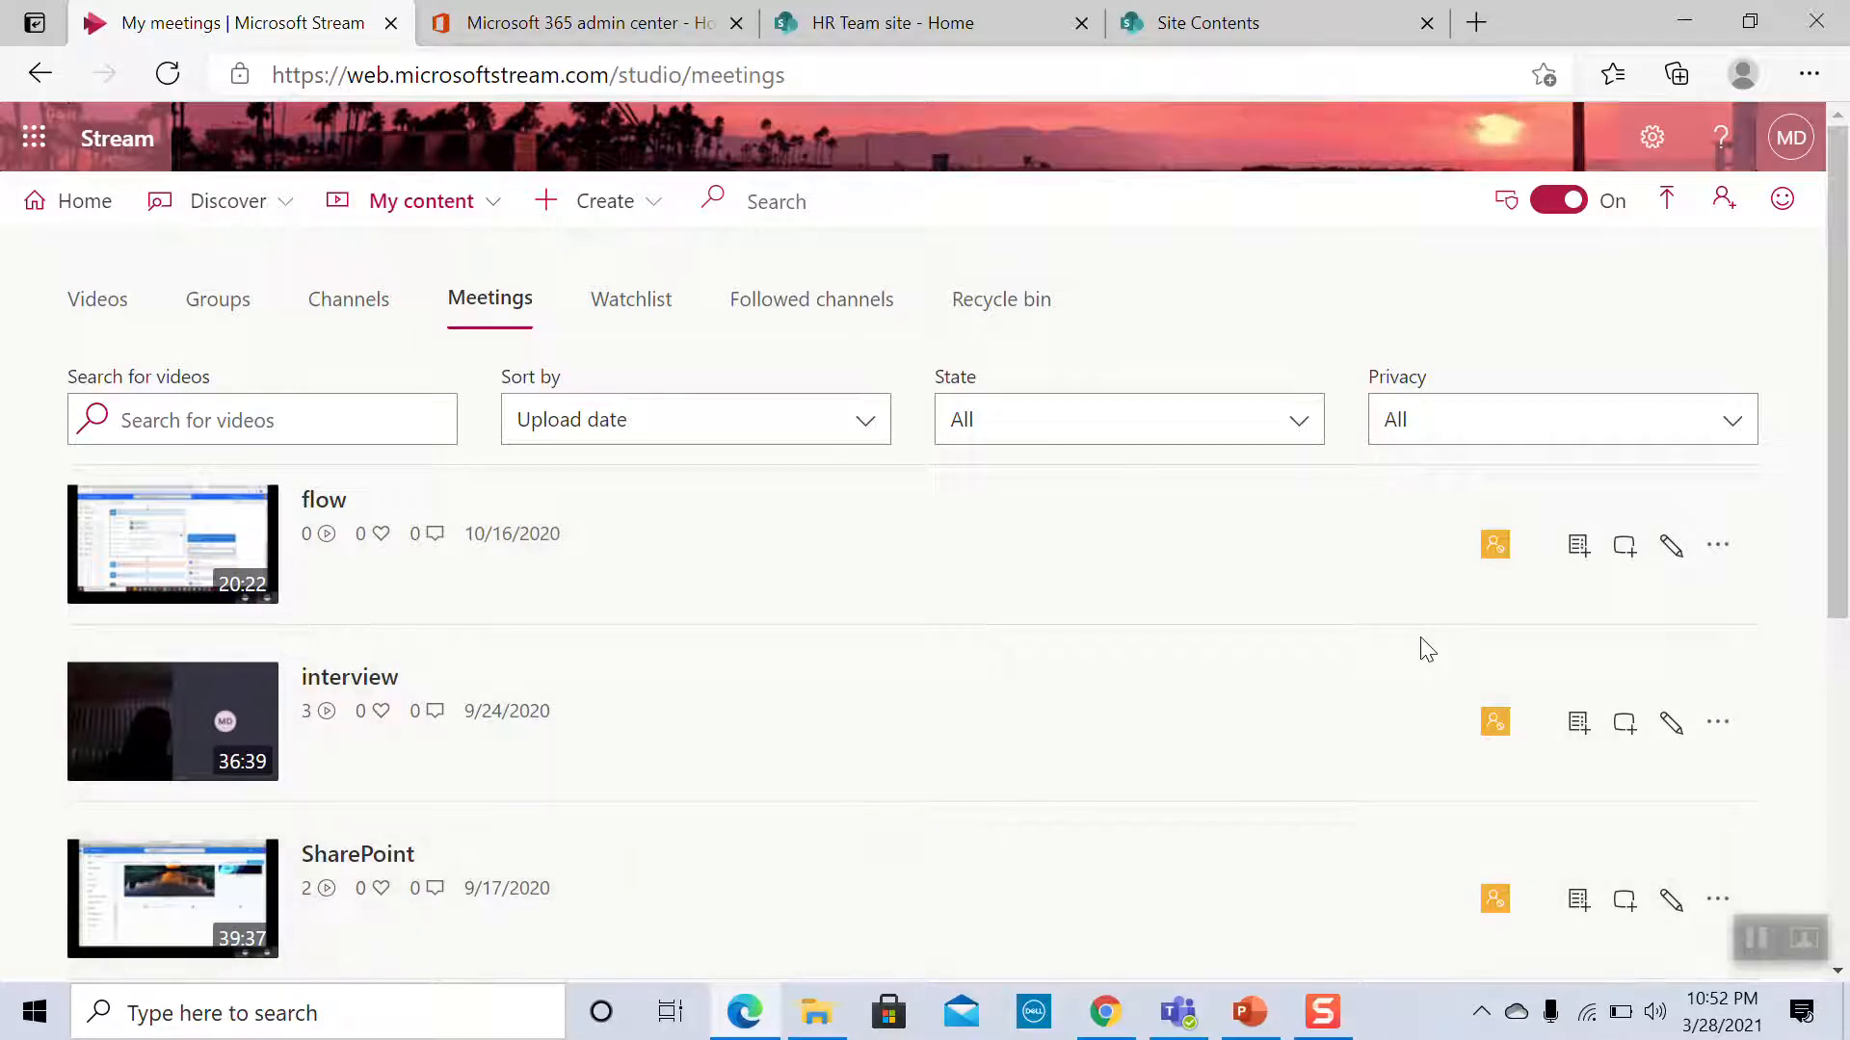
mouse_move(1495, 543)
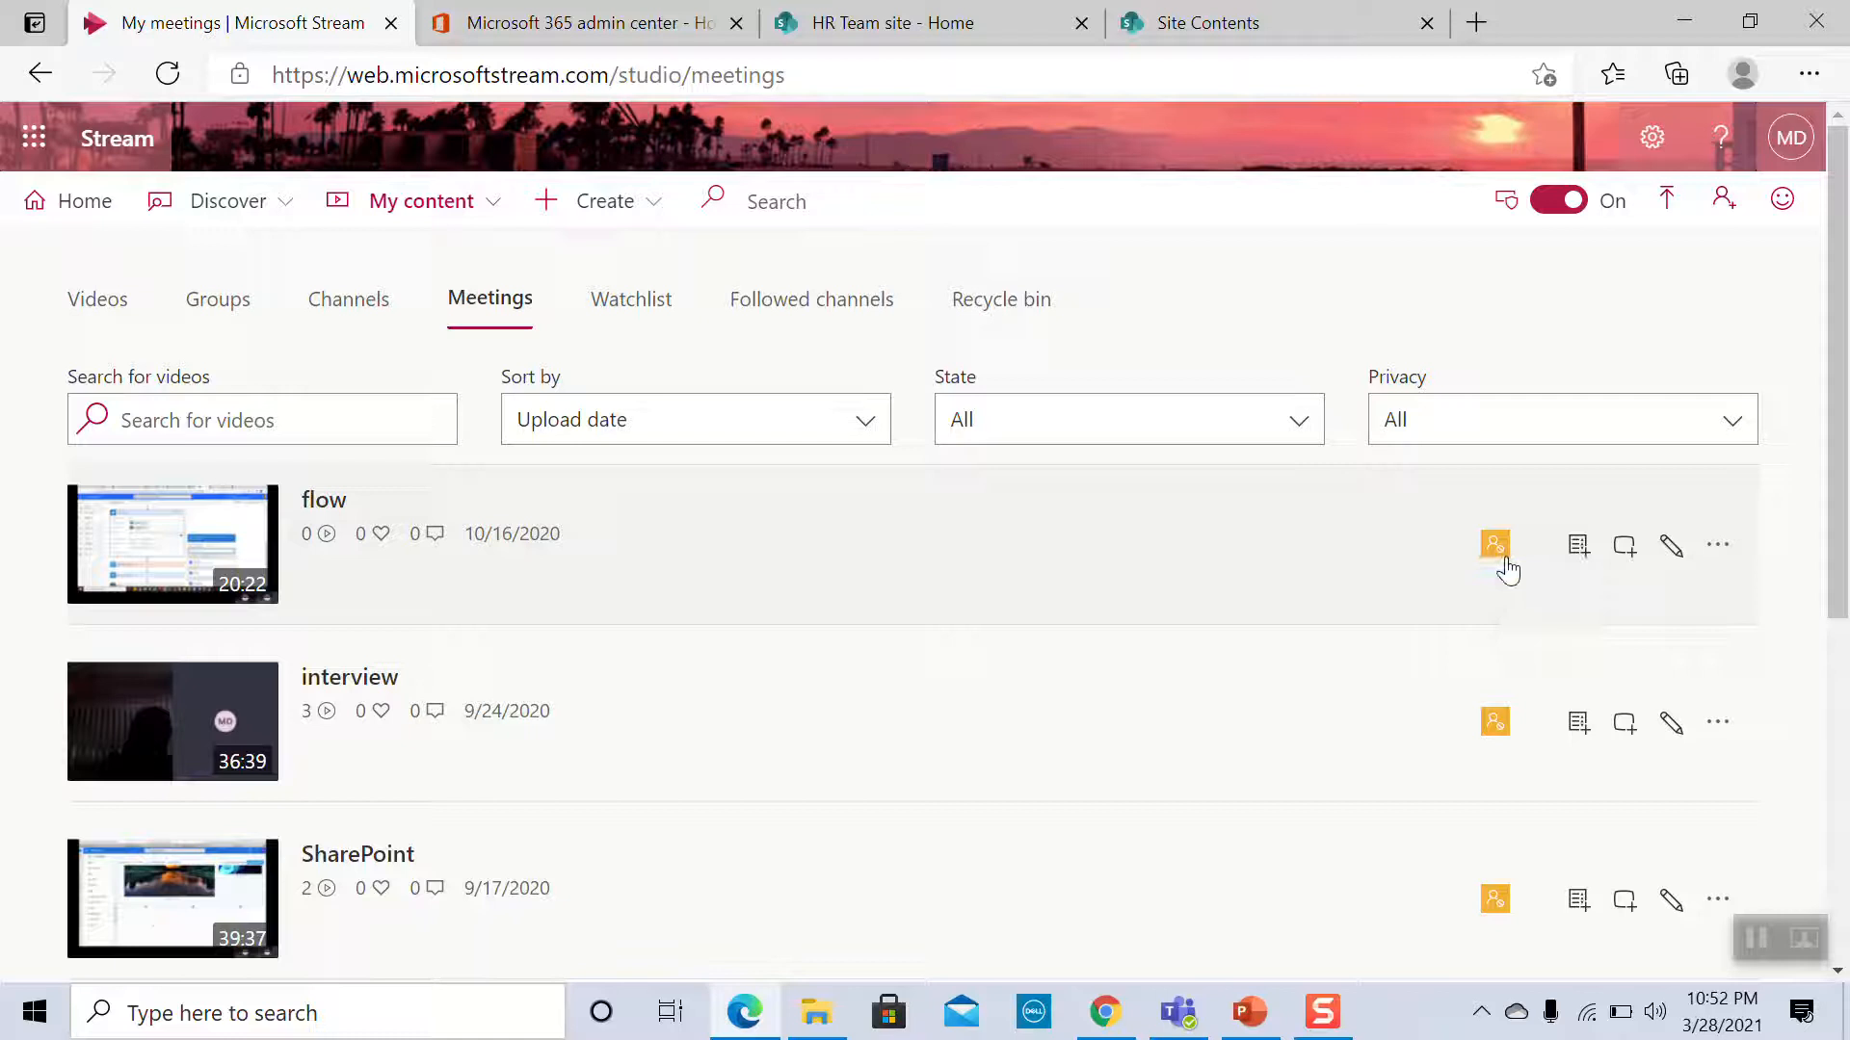
mouse_move(1495, 544)
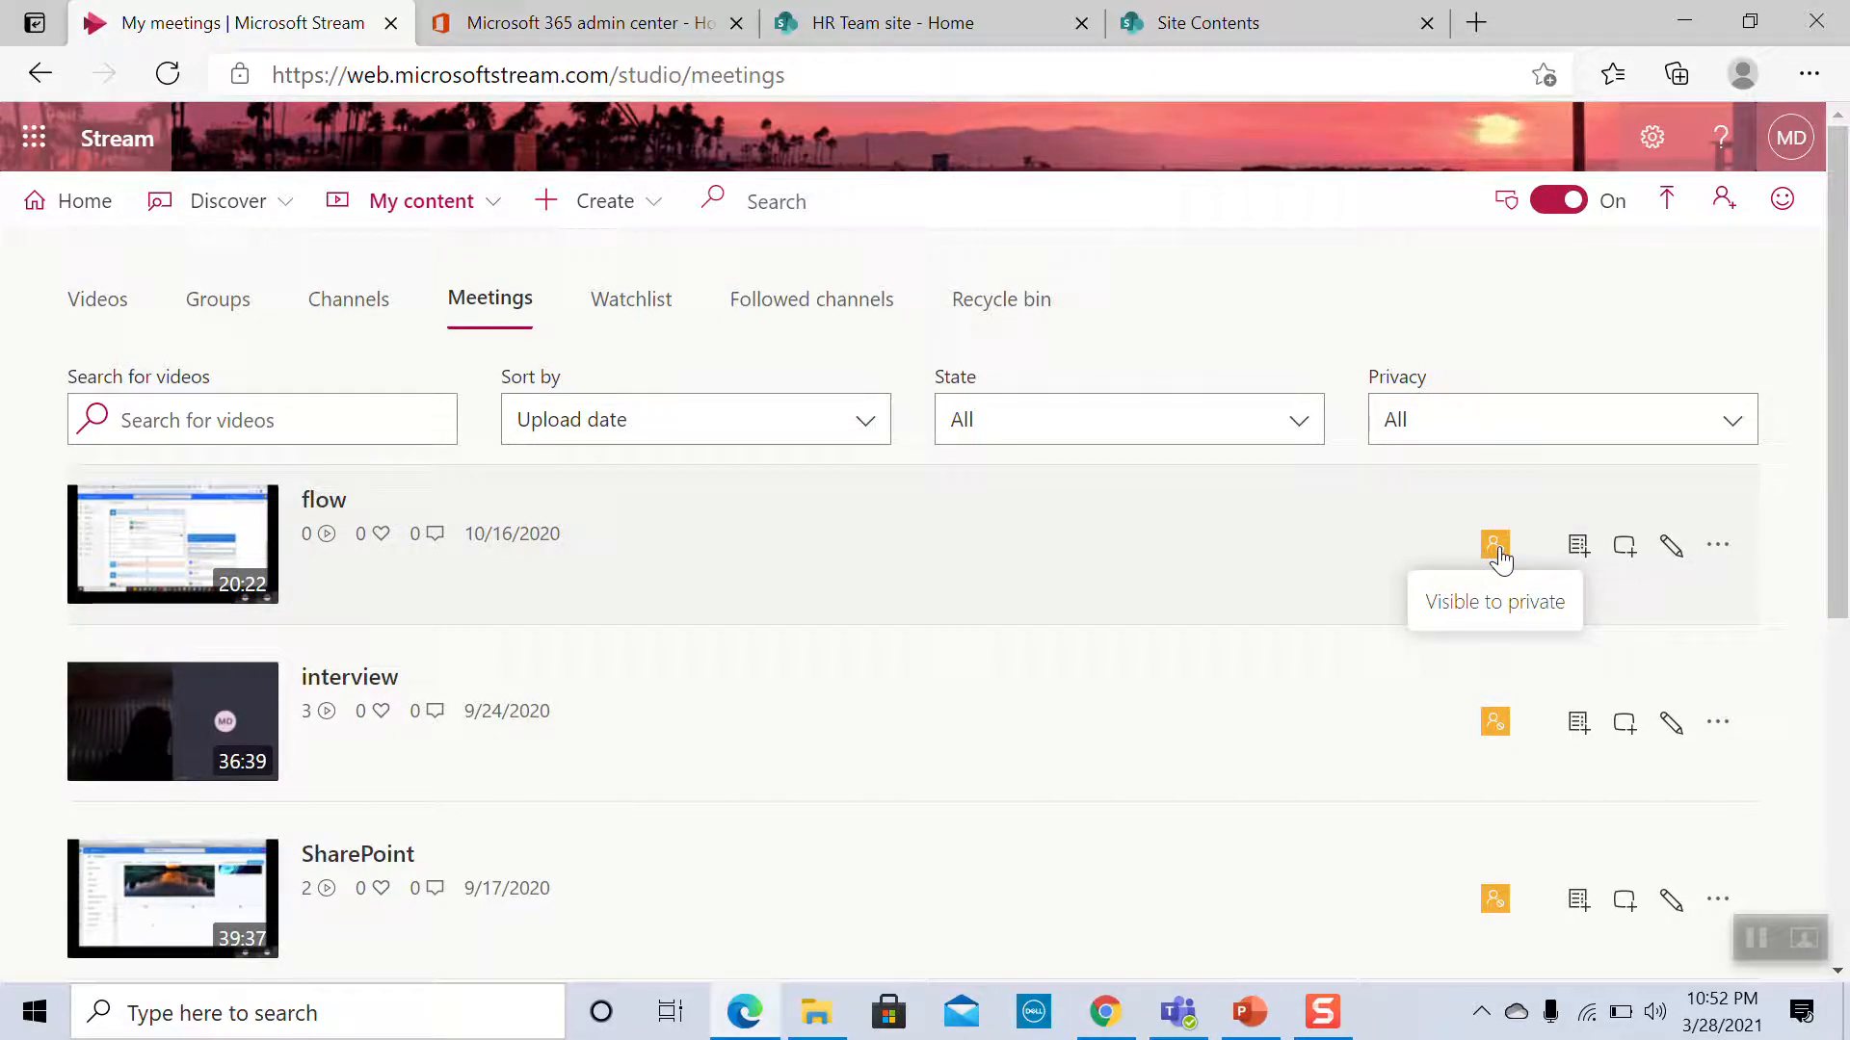
mouse_move(566, 557)
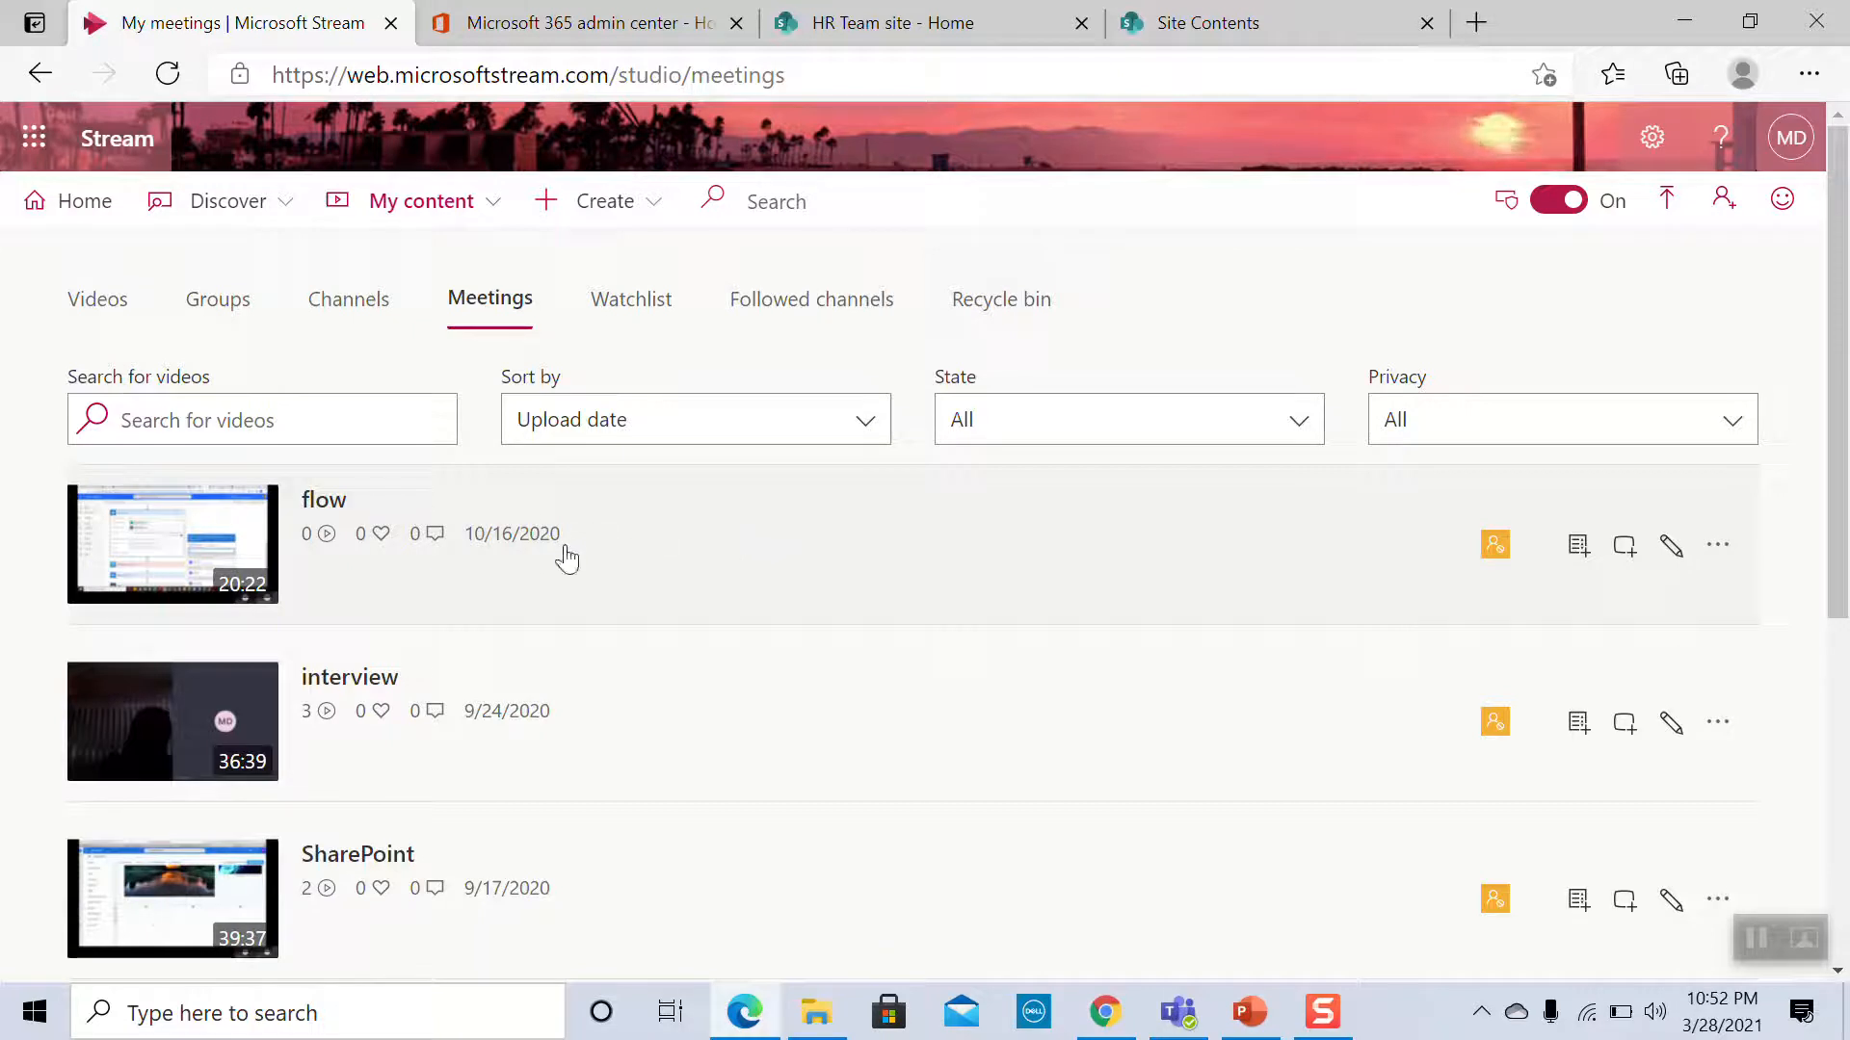
mouse_move(1495, 543)
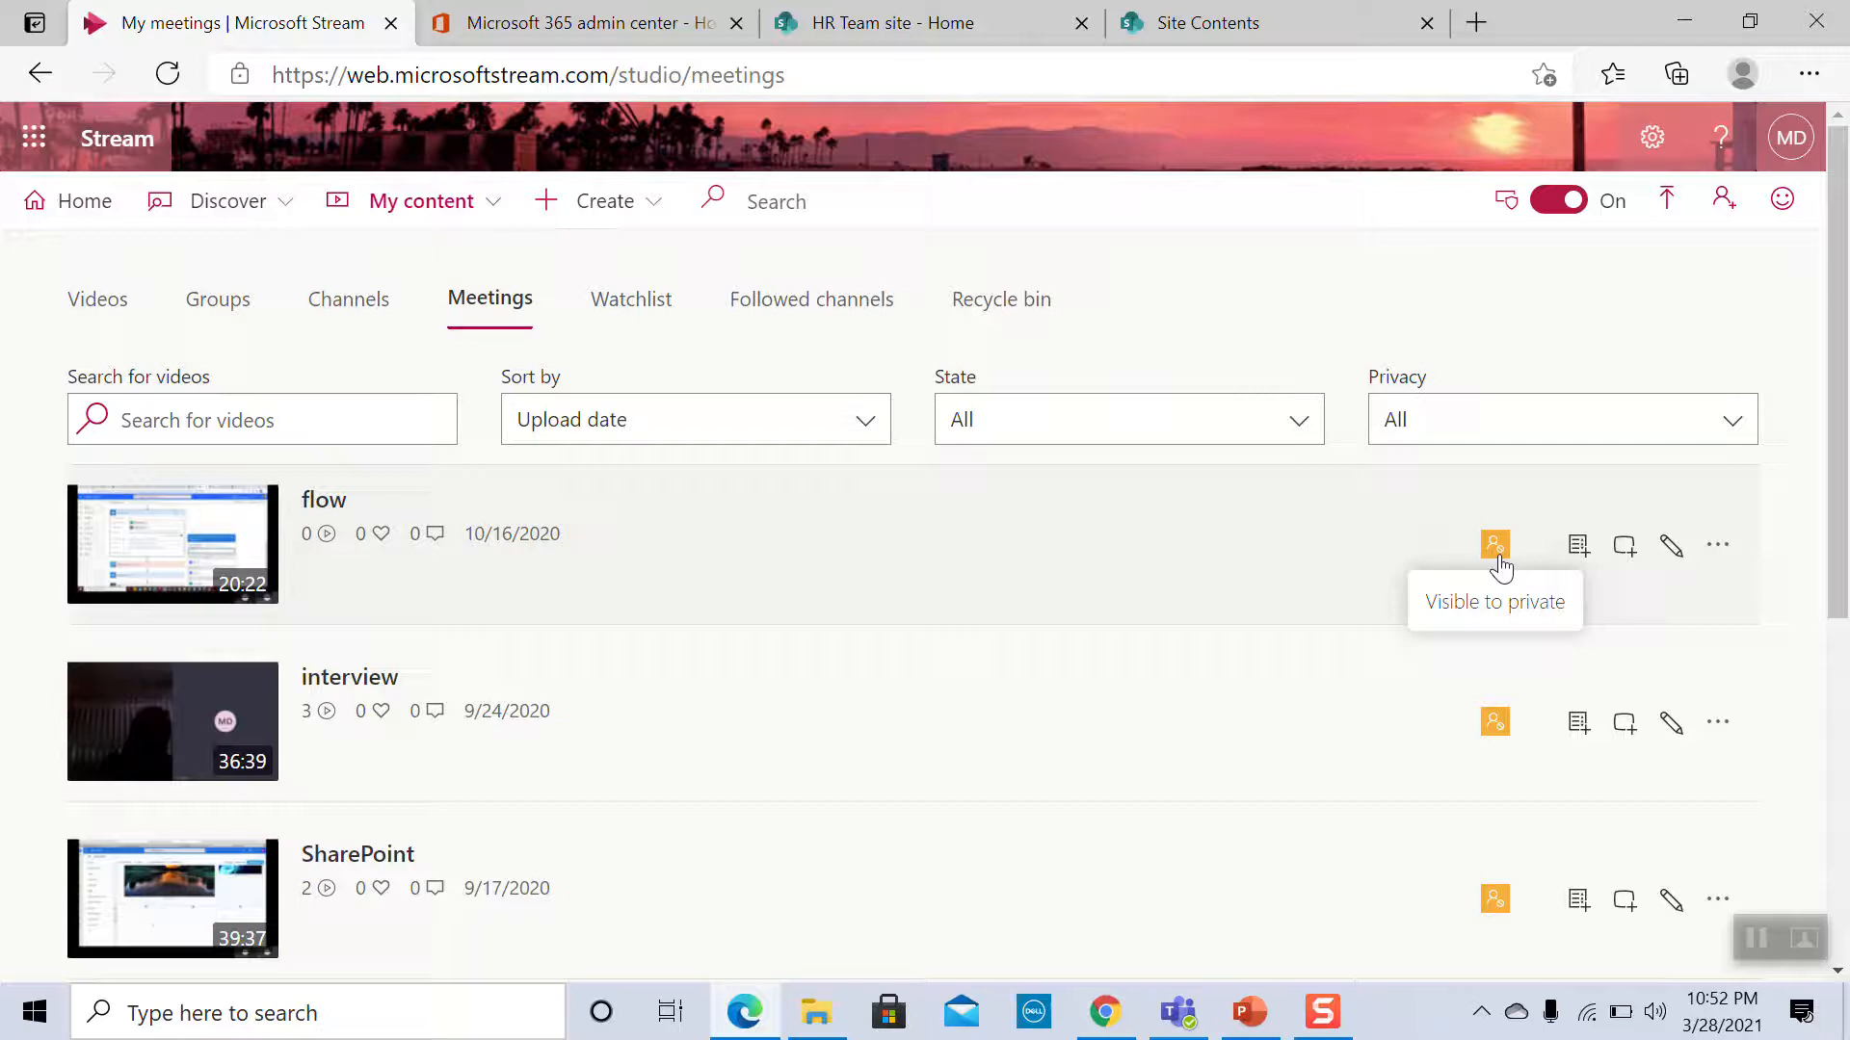
Review the More actions menu on the flow recording, then switch to the Teams General channel
left_click(1717, 546)
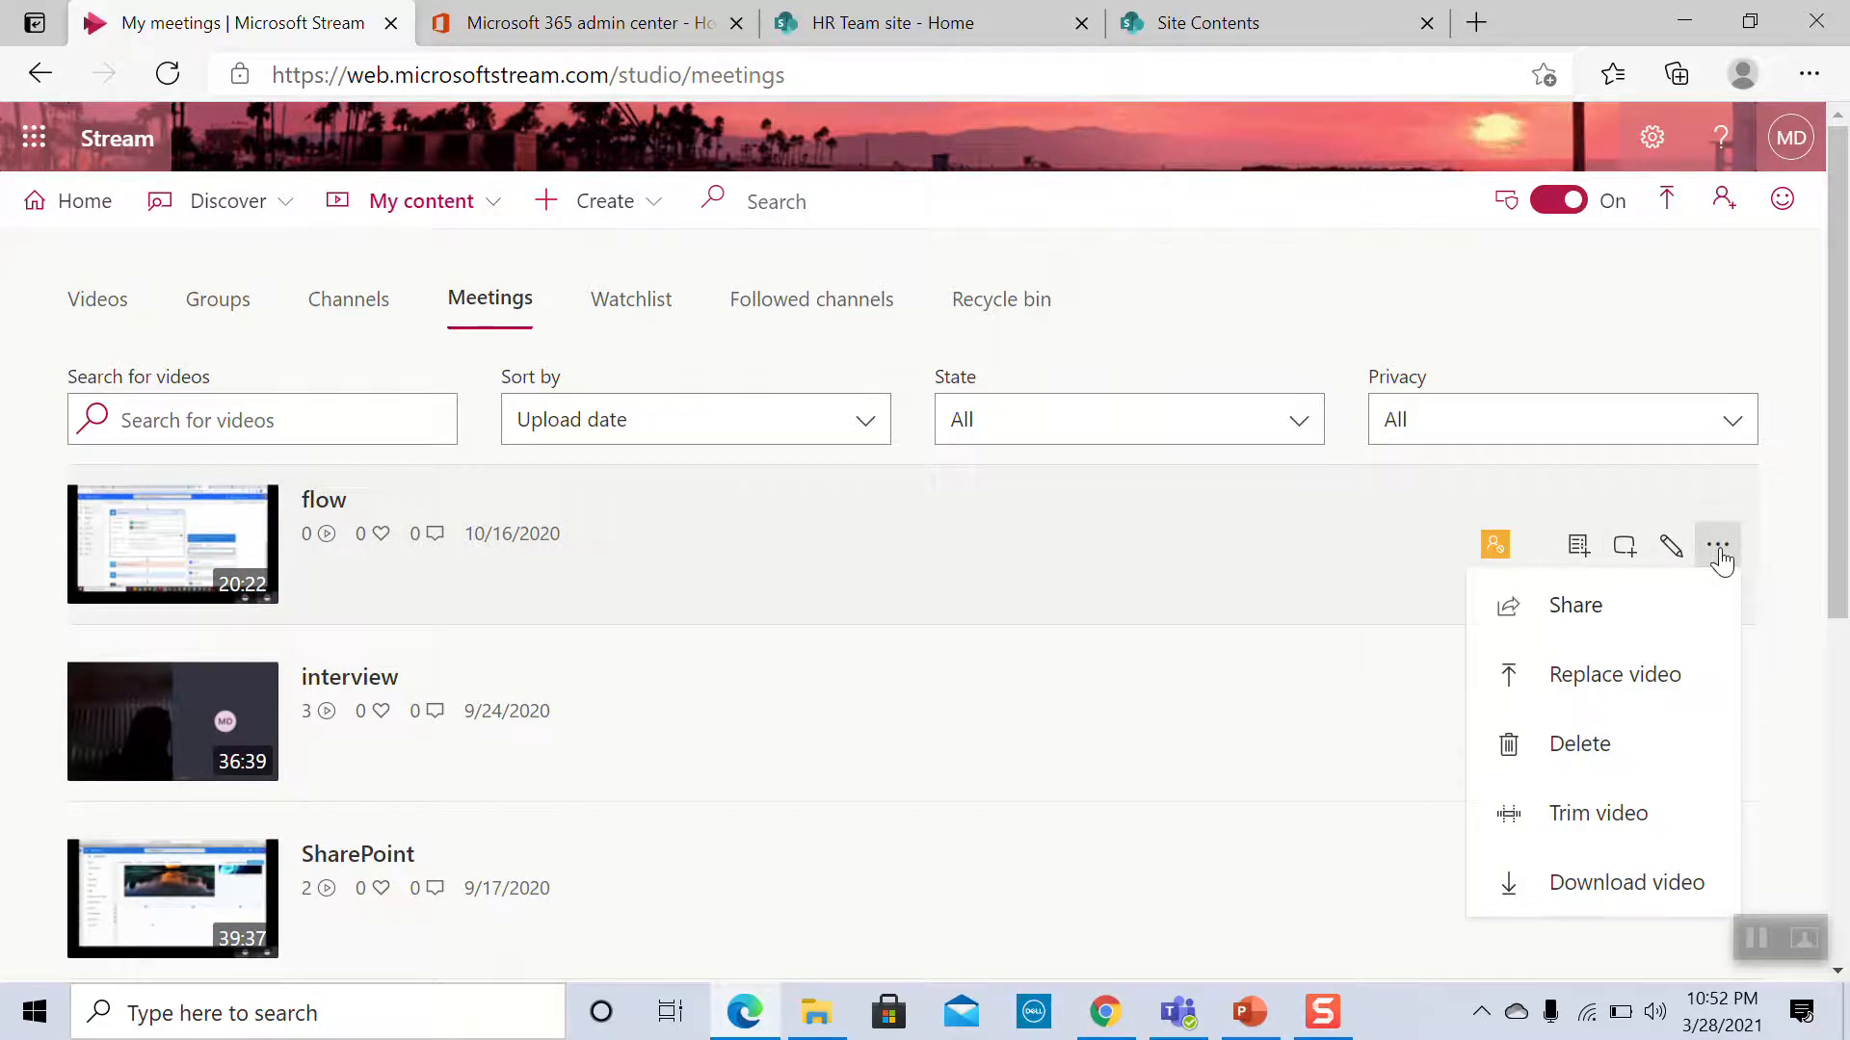
mouse_move(1602, 623)
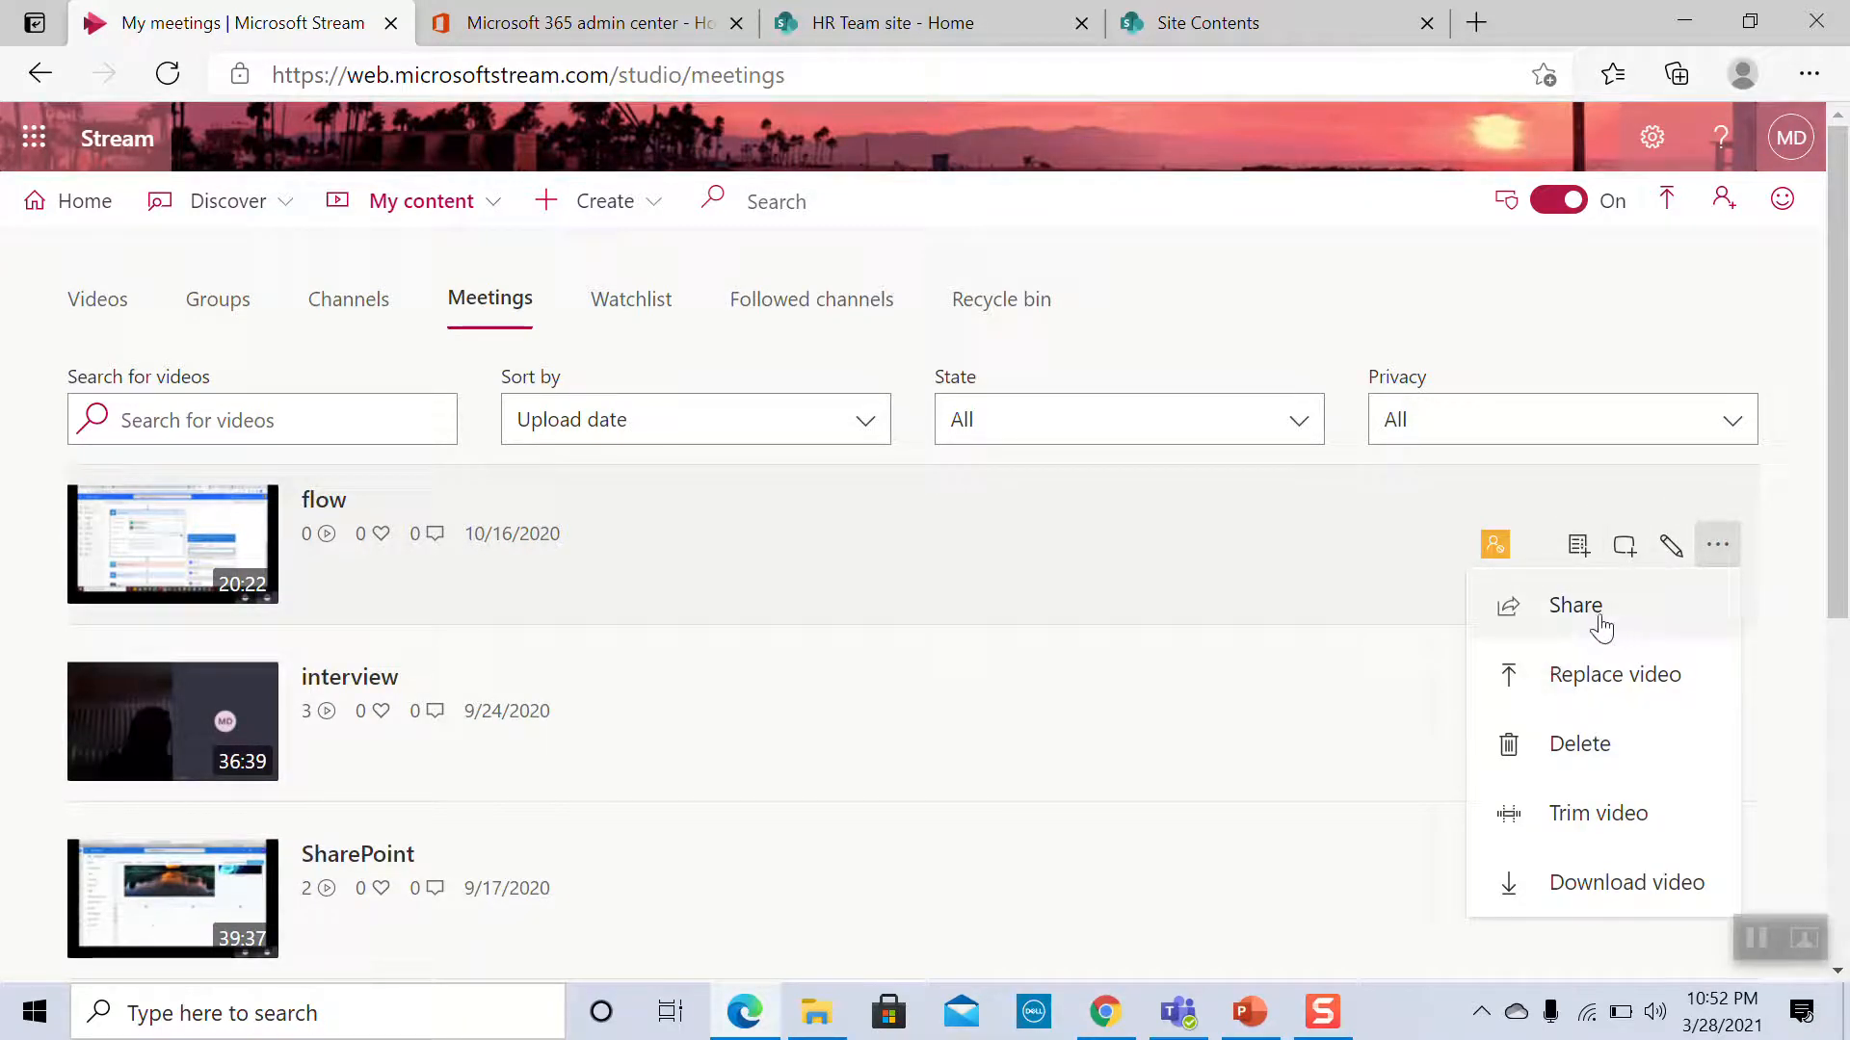
mouse_move(1595, 921)
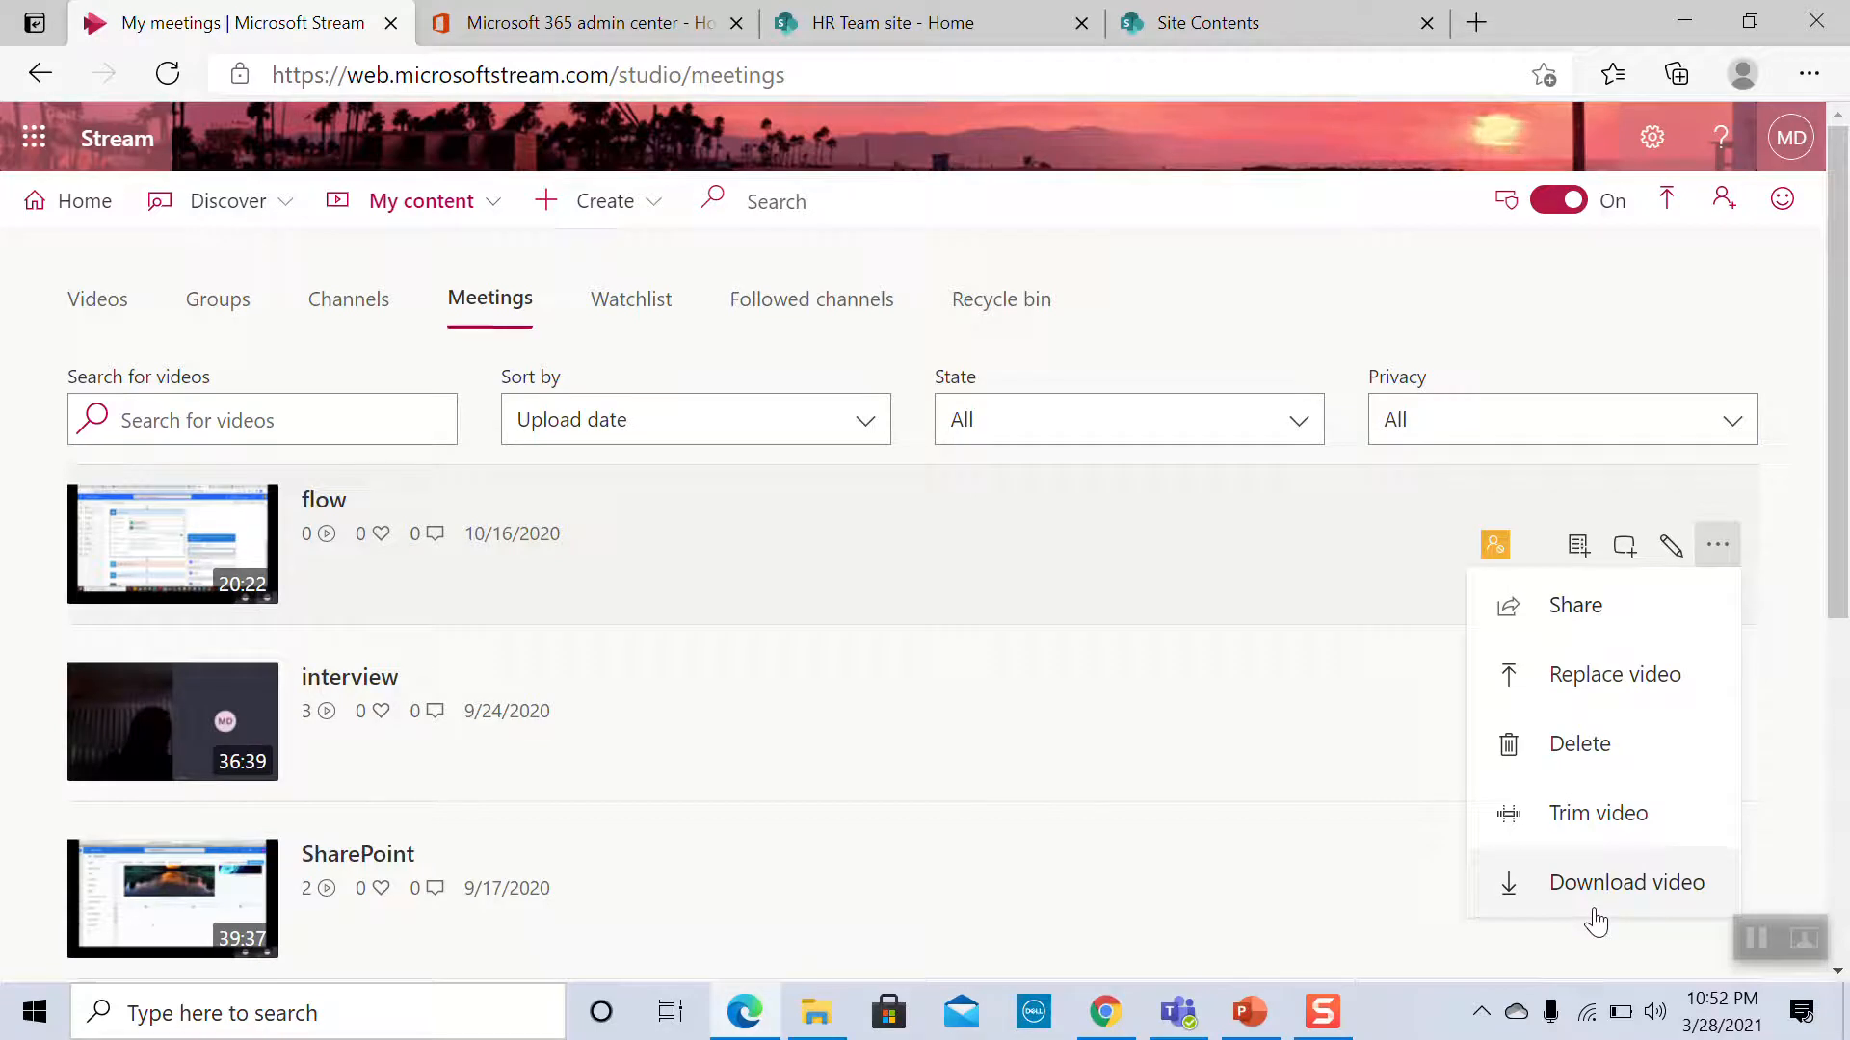
mouse_move(1170, 557)
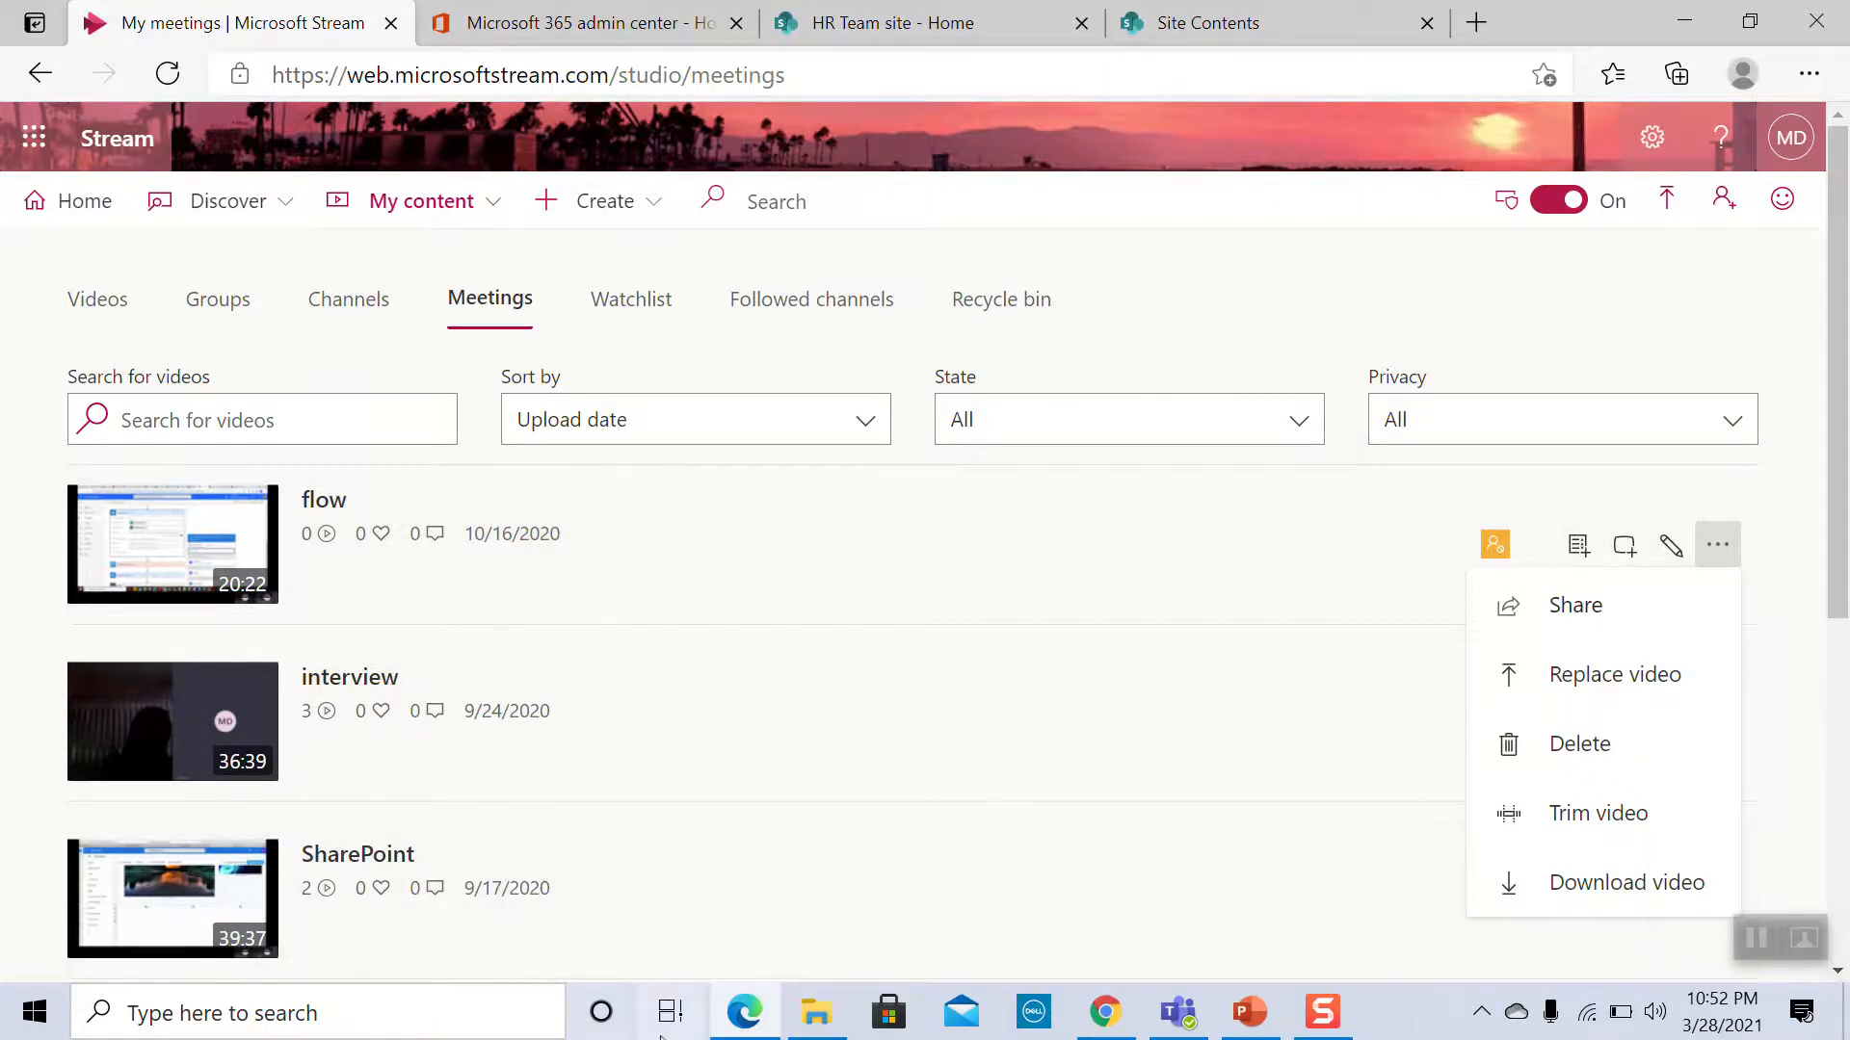
left_click(1175, 1011)
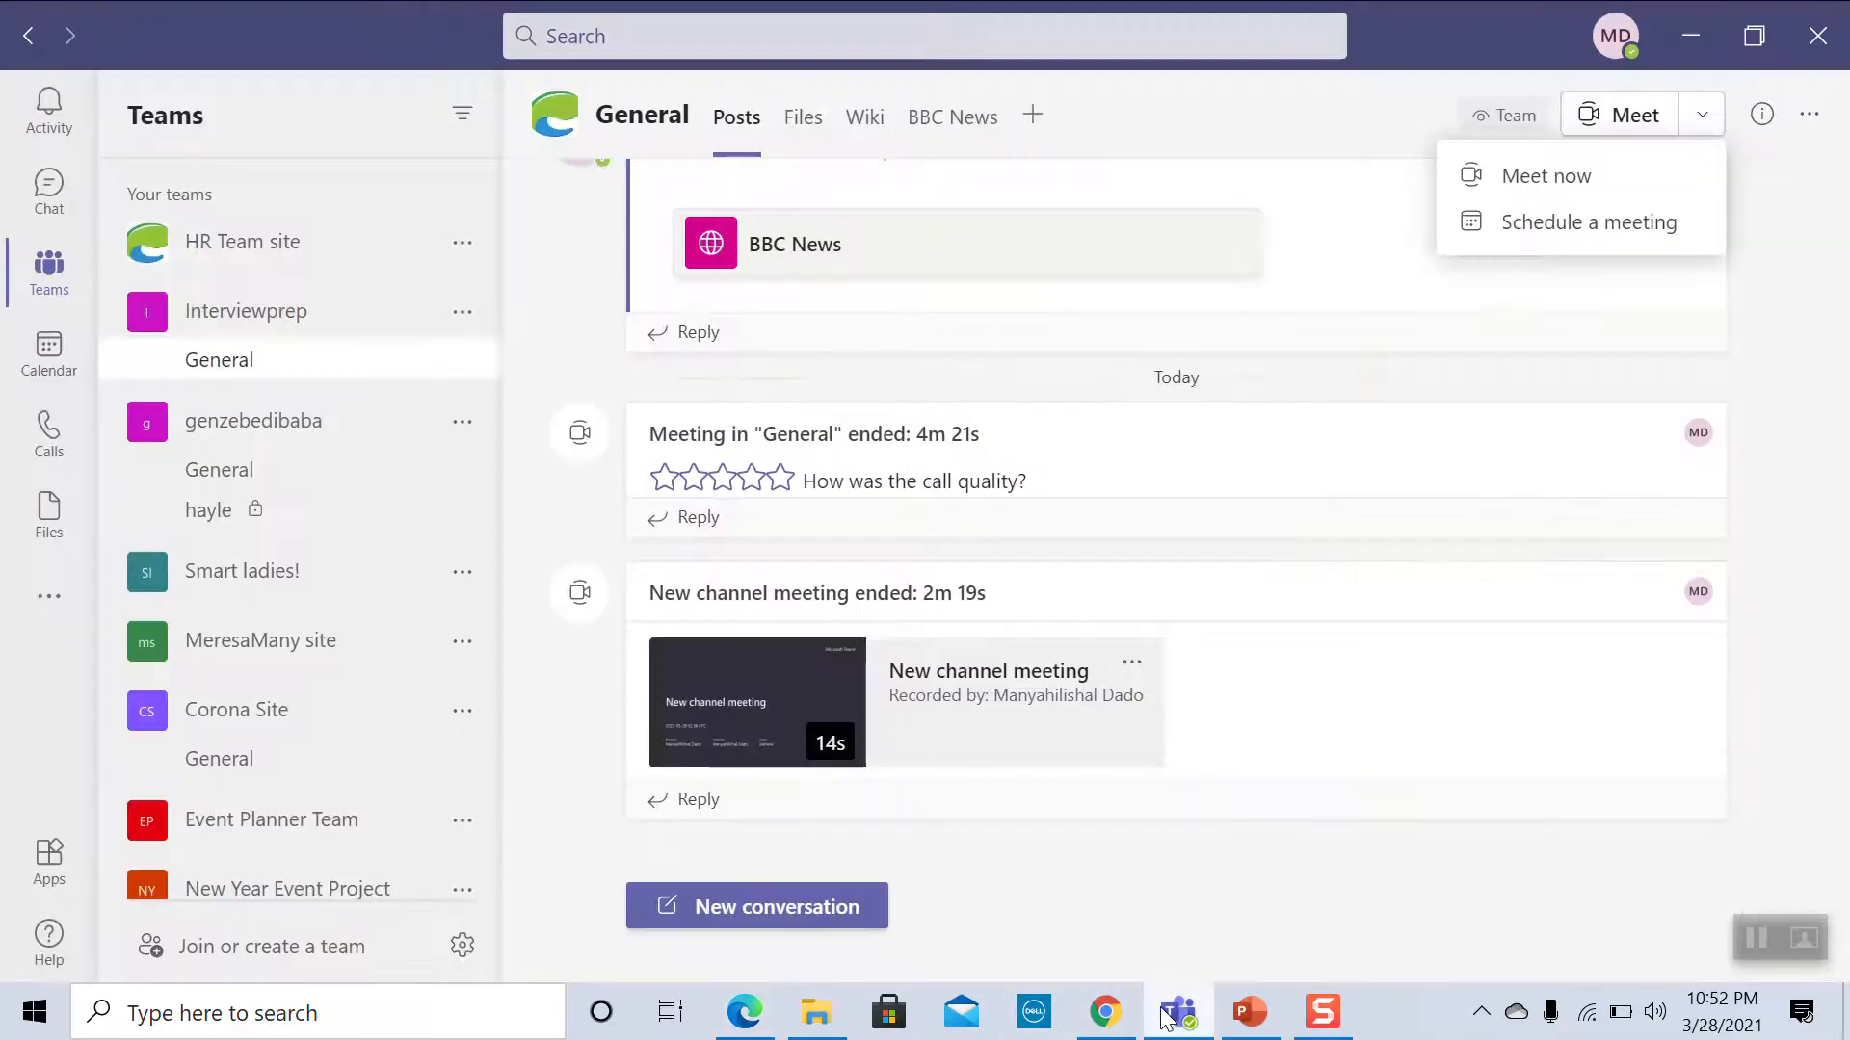
mouse_move(1248, 1012)
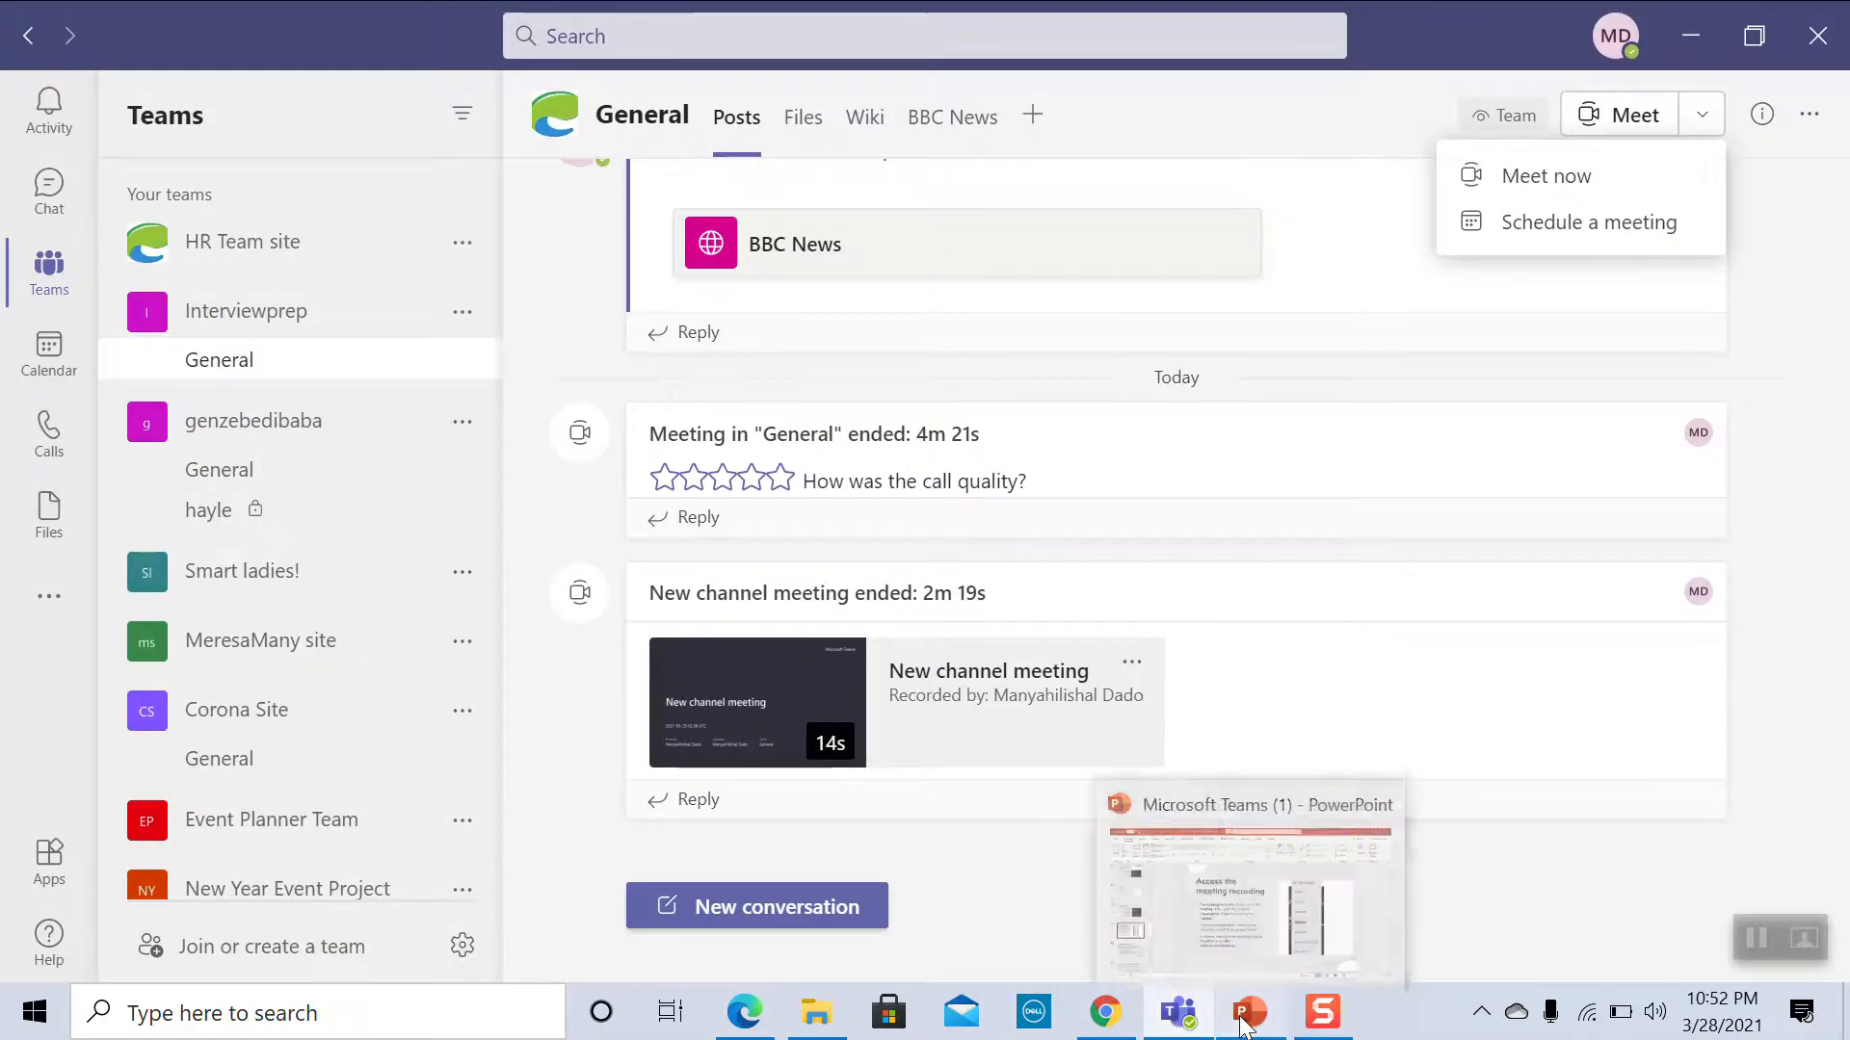